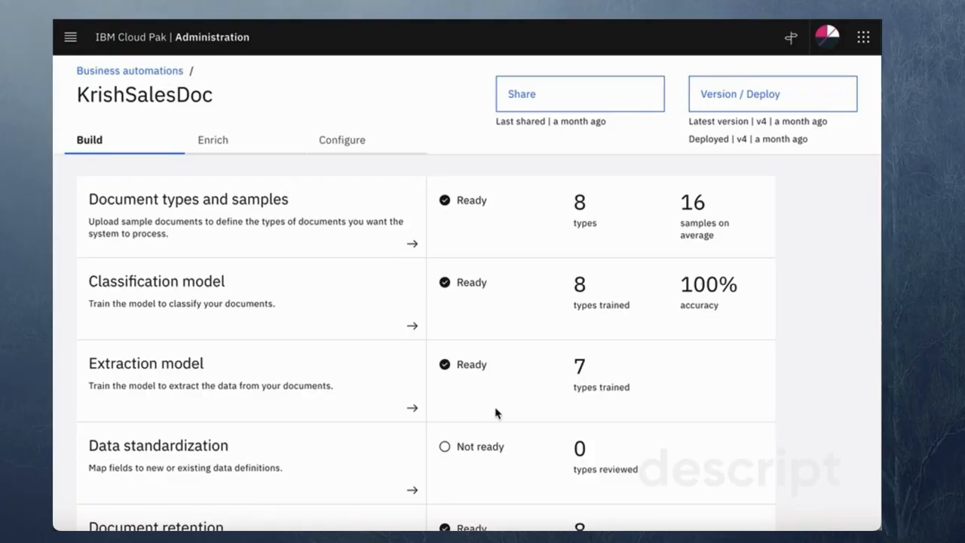
mouse_move(426, 109)
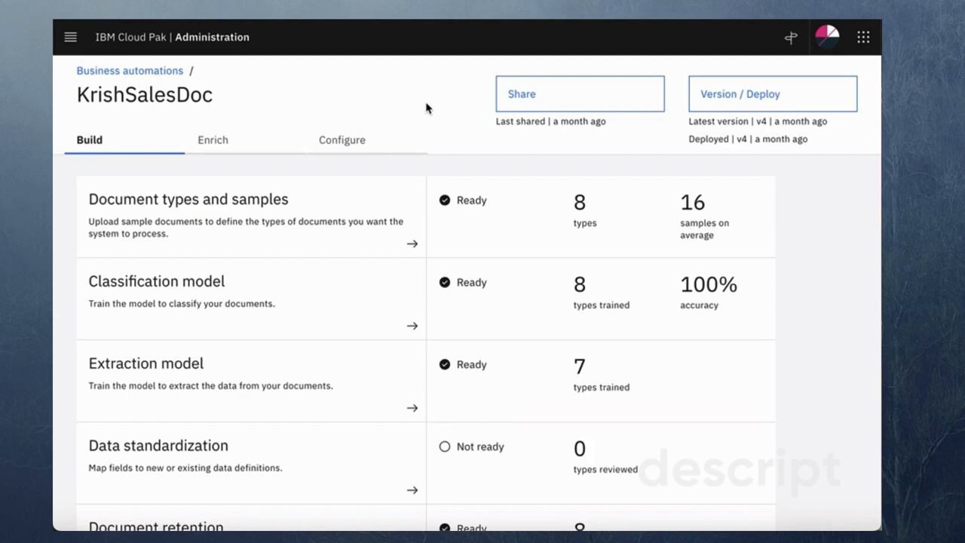
mouse_move(419, 109)
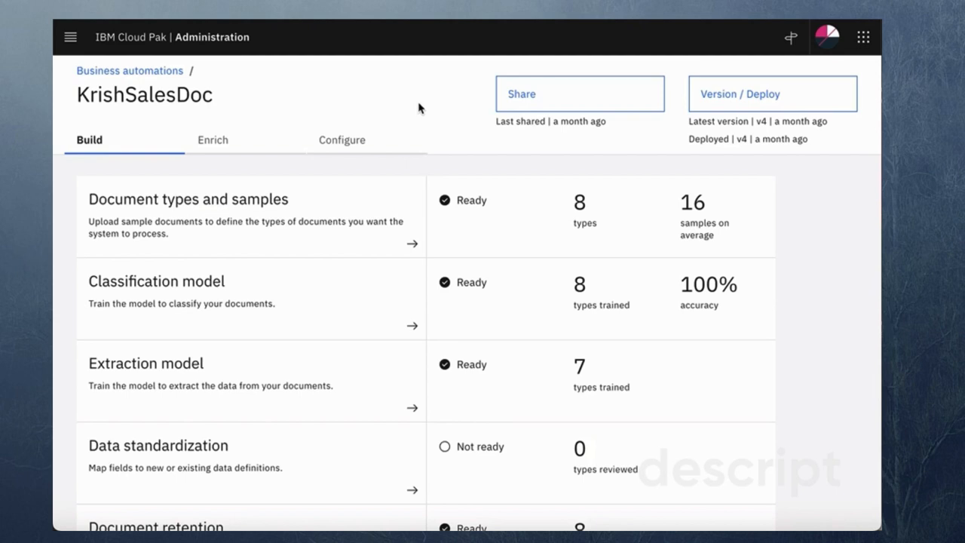
Review the classification model's Loan Request samples, then show the extraction model's training results.
click(187, 199)
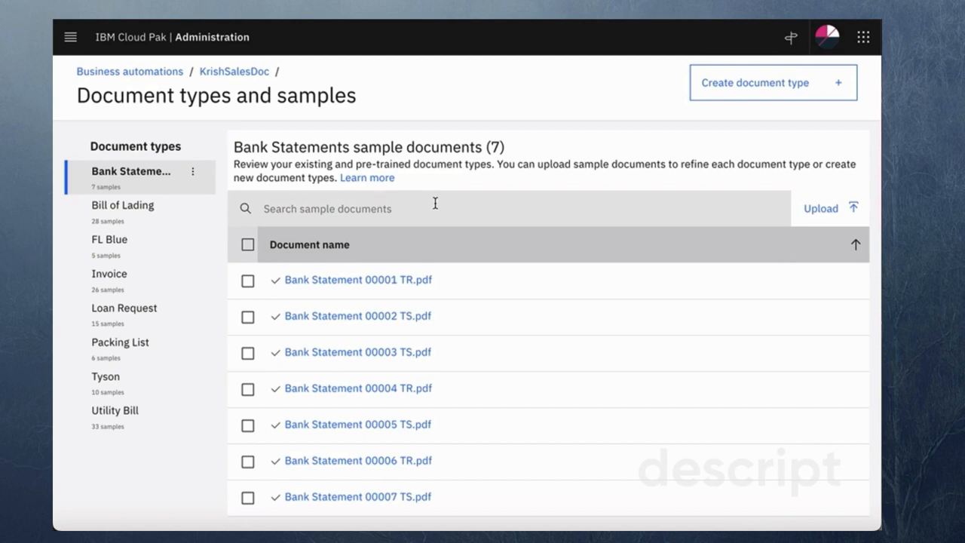
click(124, 308)
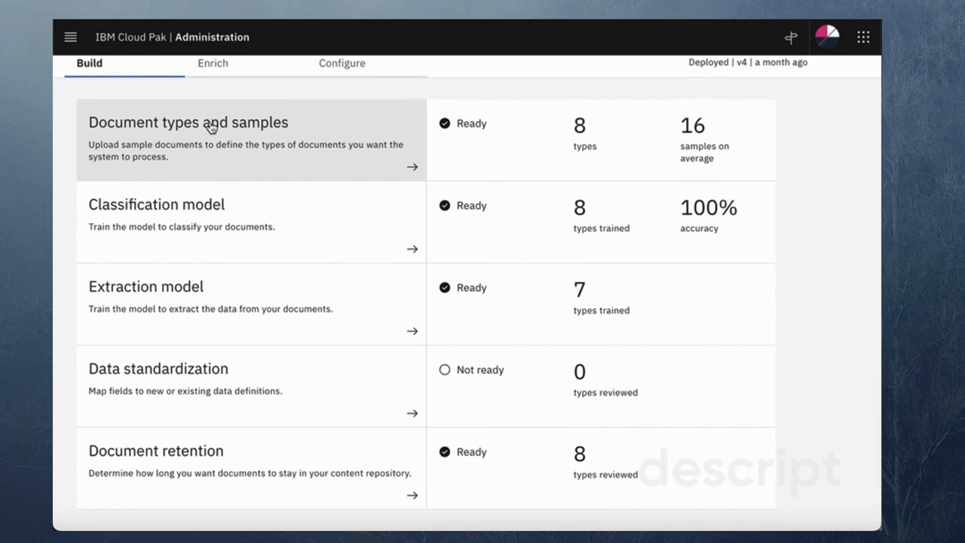
mouse_move(244, 205)
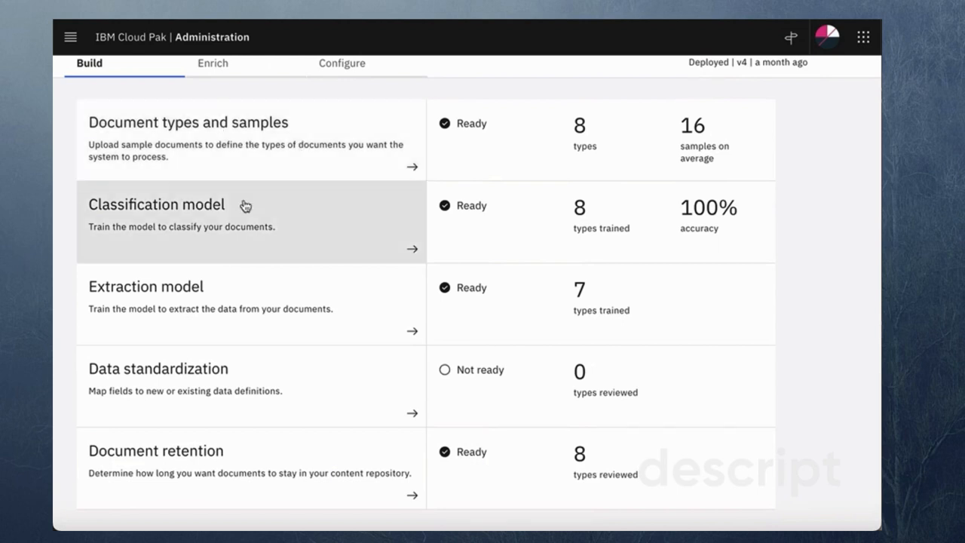
click(250, 221)
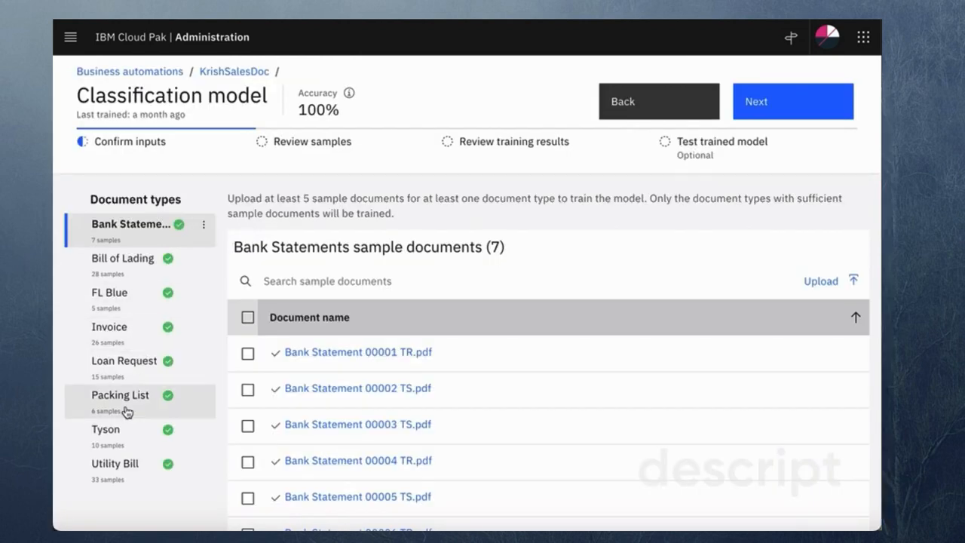
click(124, 360)
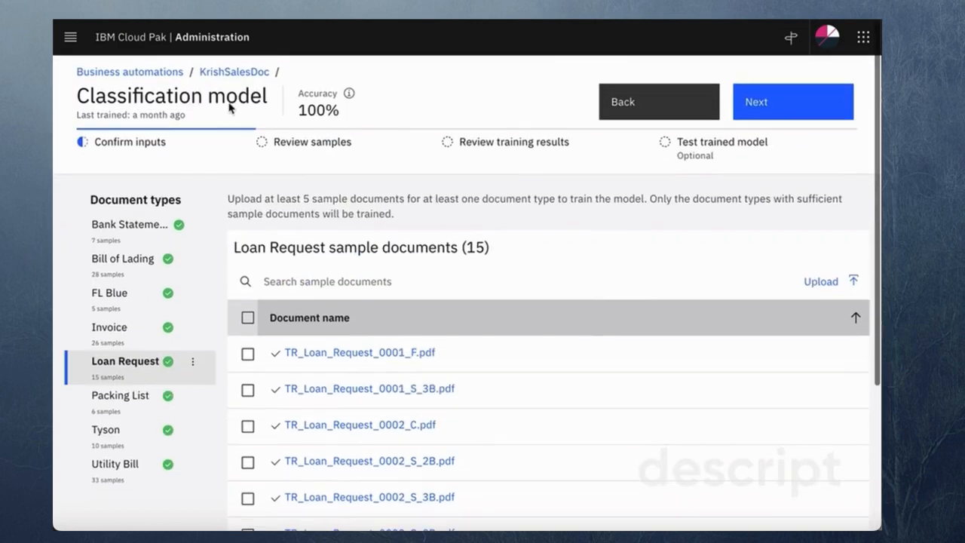
click(791, 102)
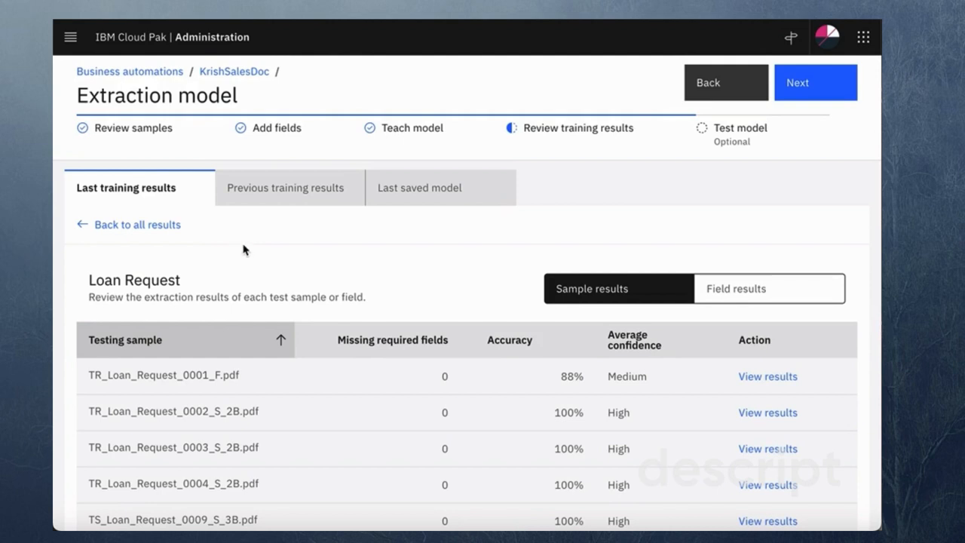
mouse_move(219, 250)
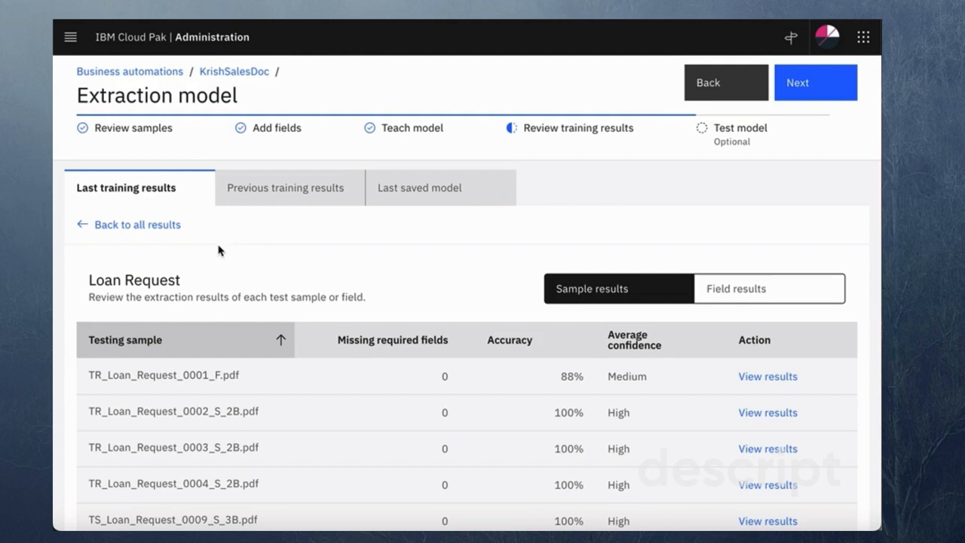
Show the extraction fields defined for Loan Request, such as DOB, Loan Amount and SSN.
click(277, 127)
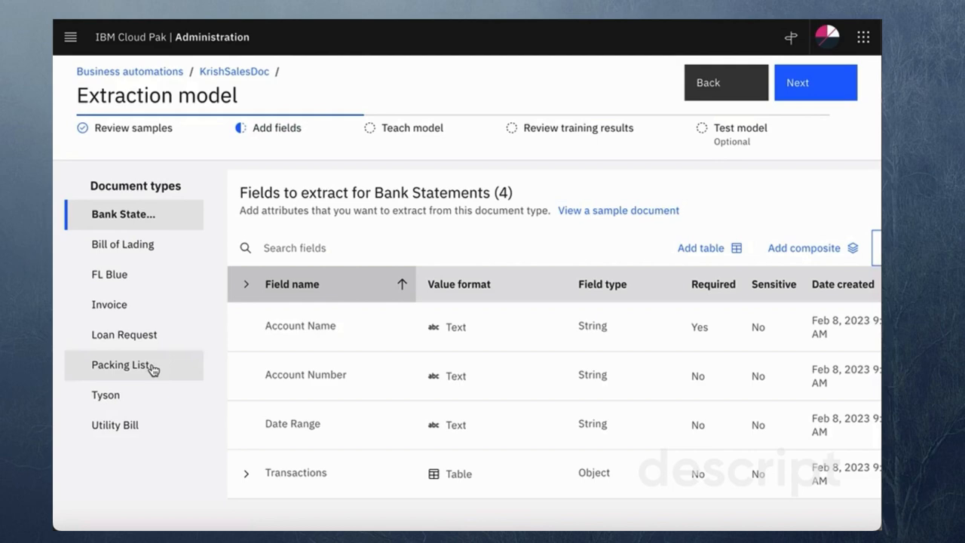
click(124, 334)
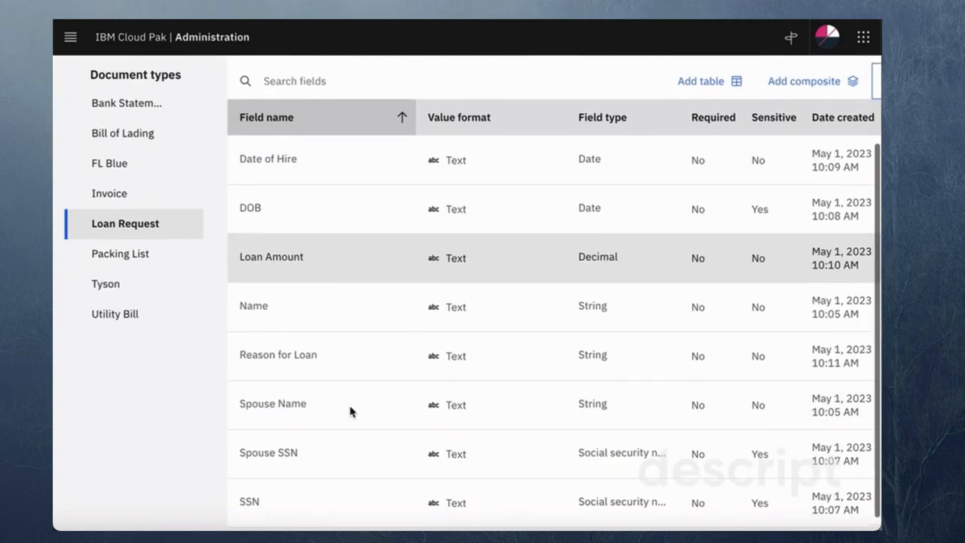
mouse_move(273, 174)
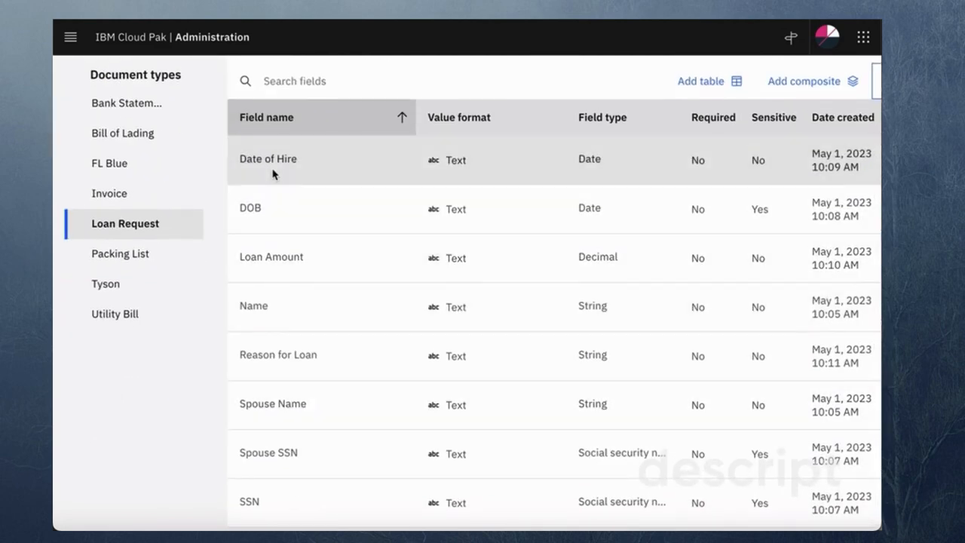
mouse_move(275, 220)
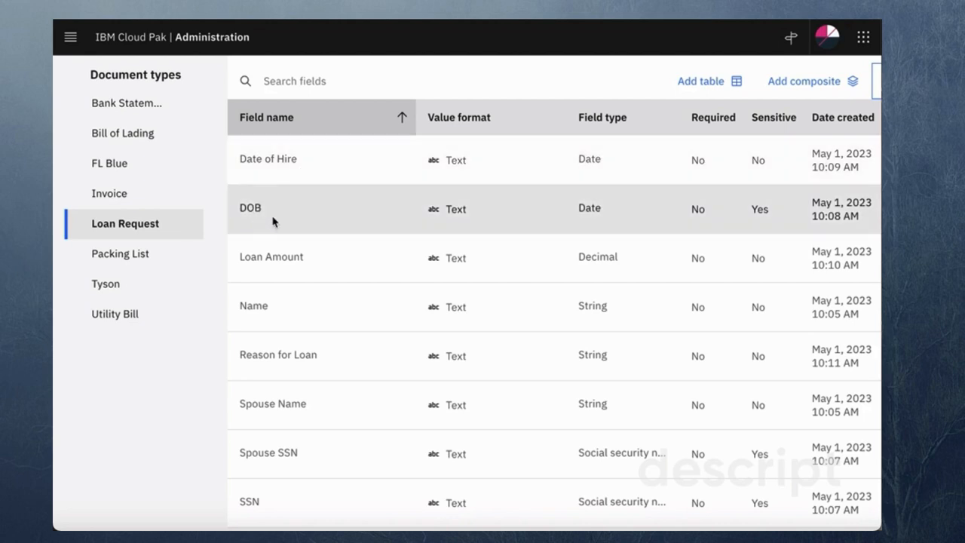
mouse_move(272, 320)
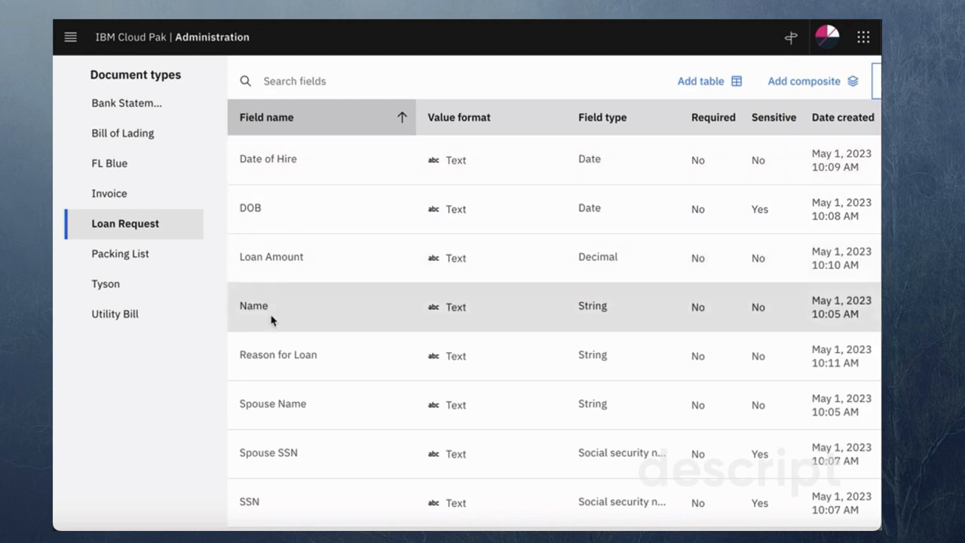
mouse_move(345, 420)
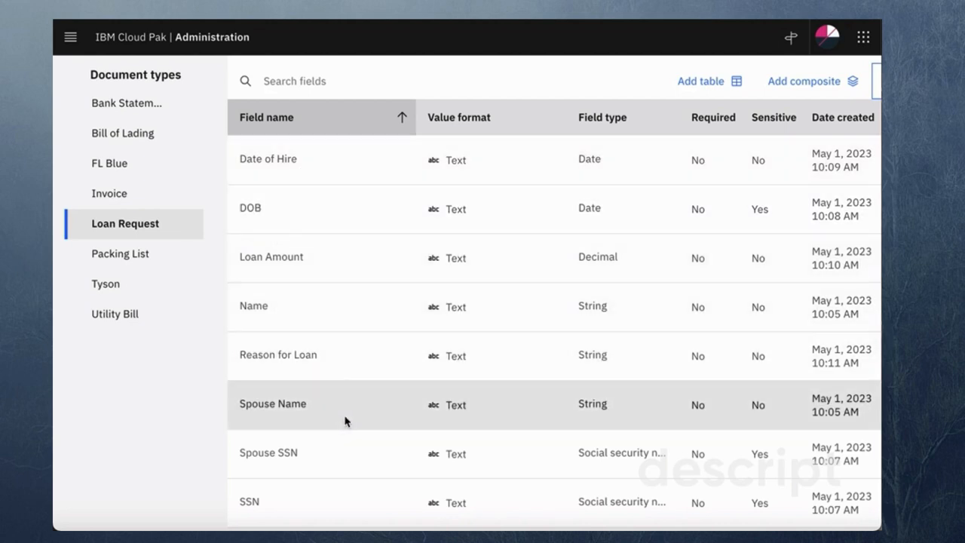
mouse_move(326, 498)
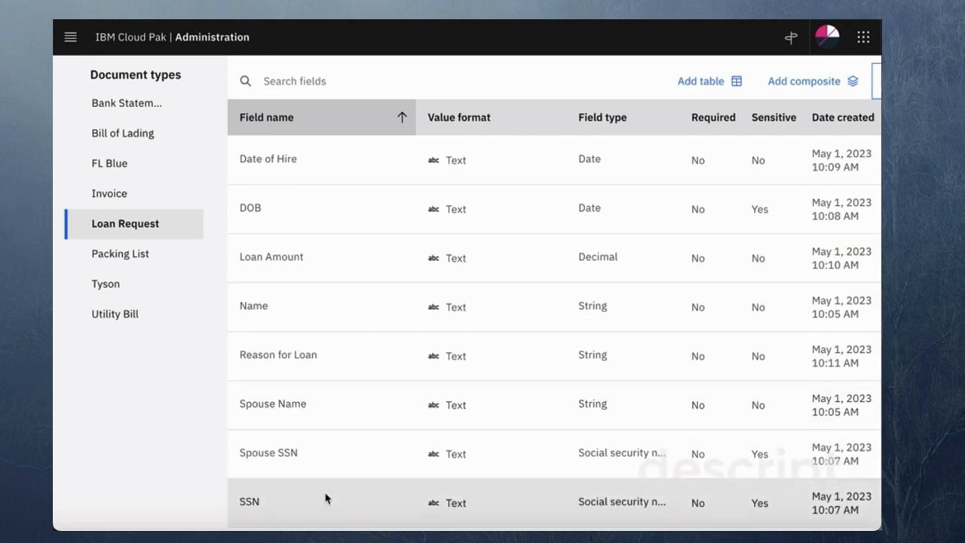
mouse_move(338, 482)
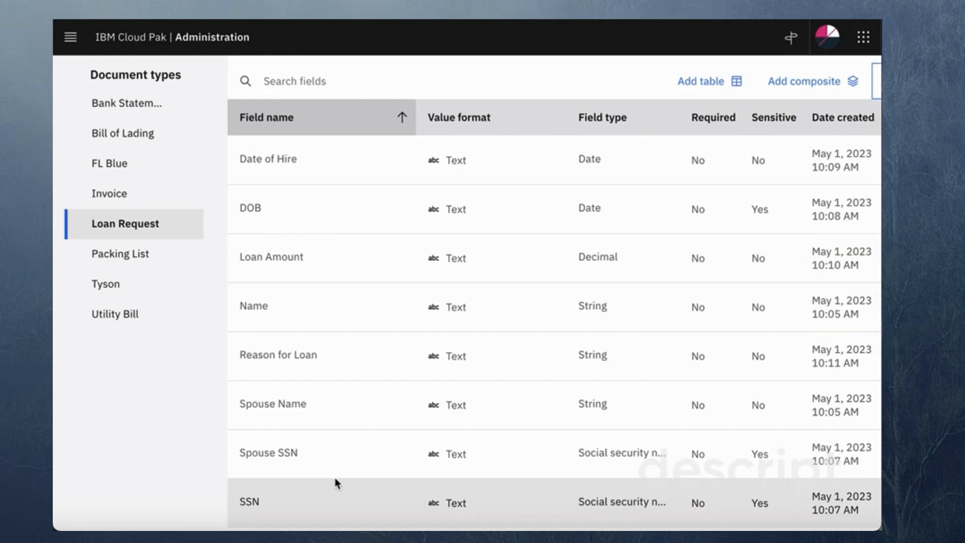
mouse_move(223, 264)
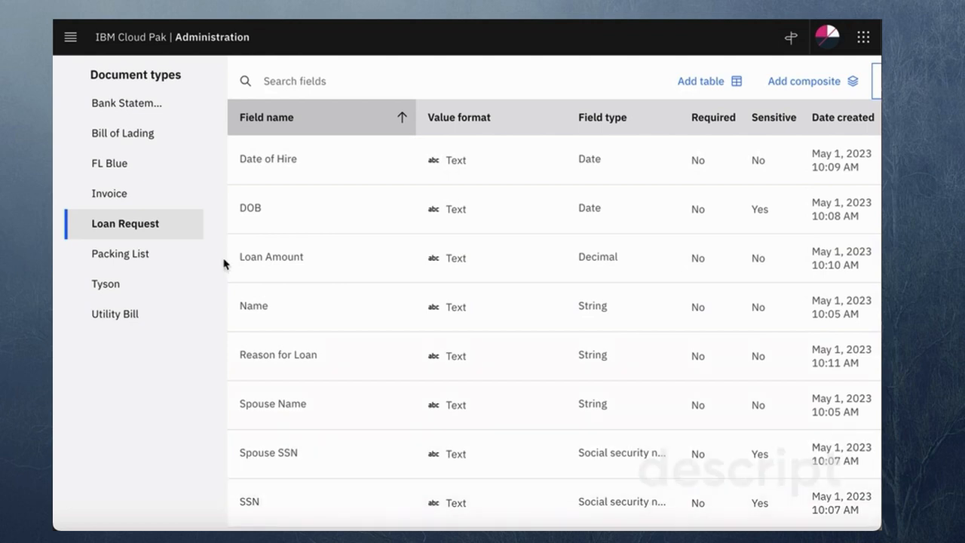
mouse_move(596, 165)
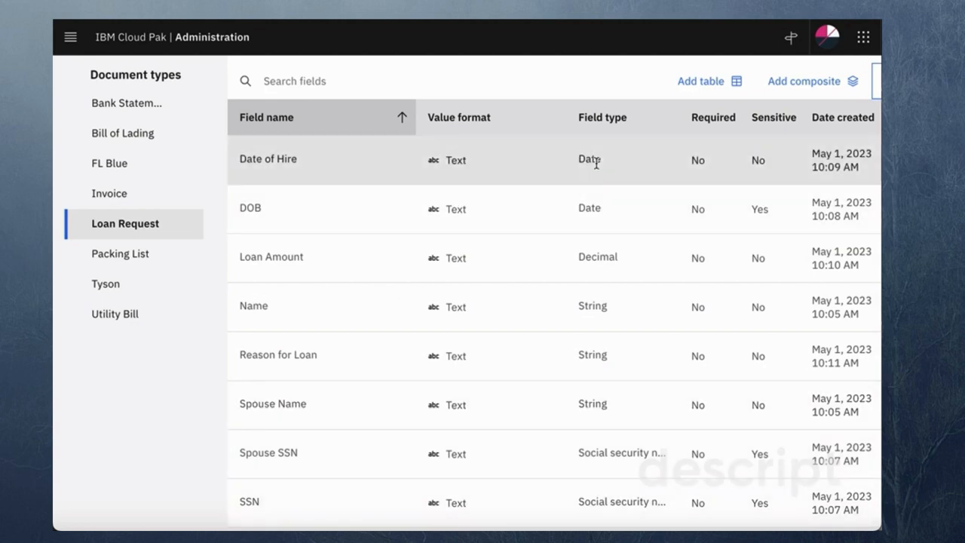
mouse_move(601, 197)
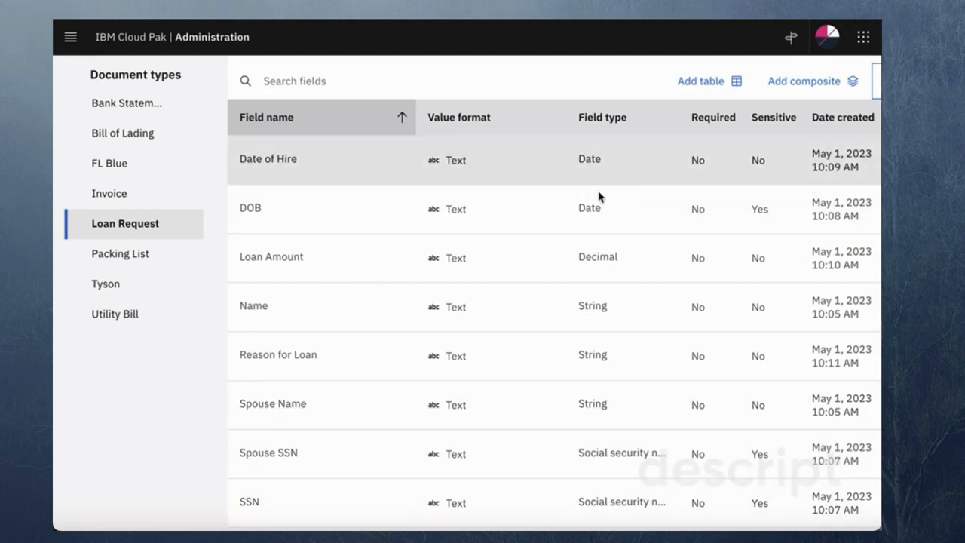
mouse_move(631, 356)
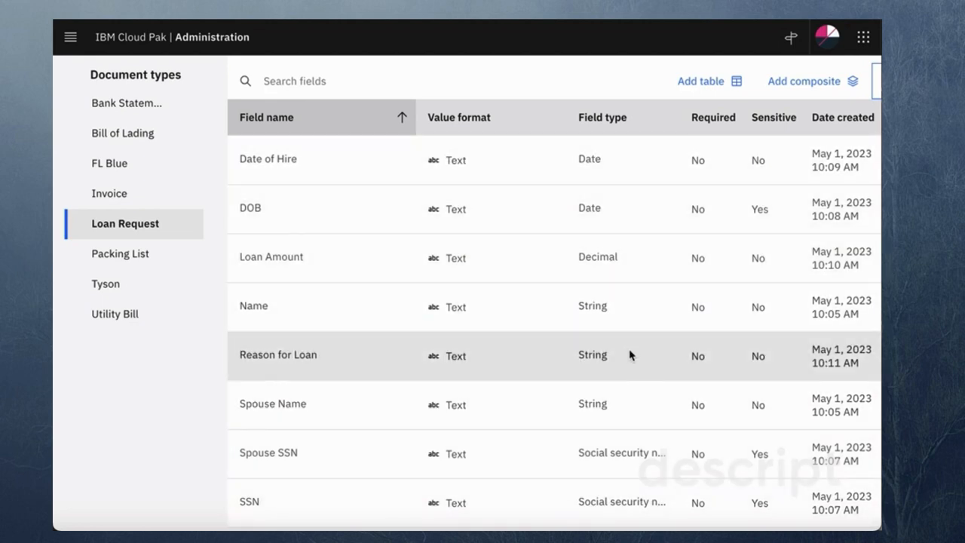
mouse_move(659, 518)
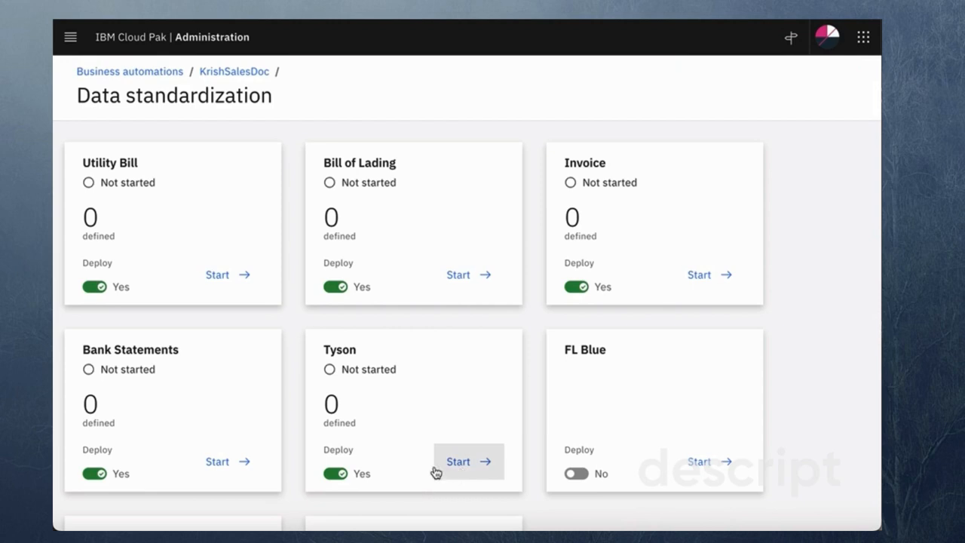
scroll(down, 3)
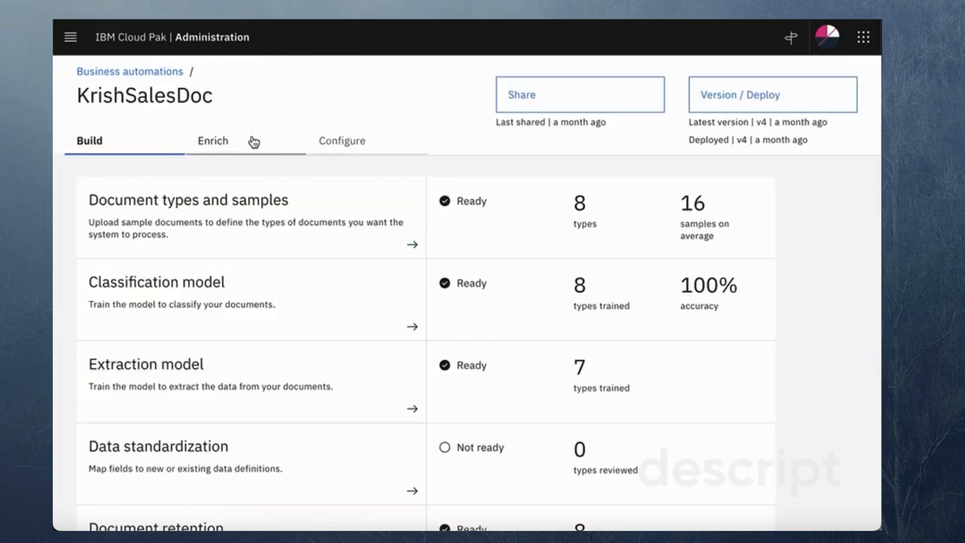
mouse_move(555, 398)
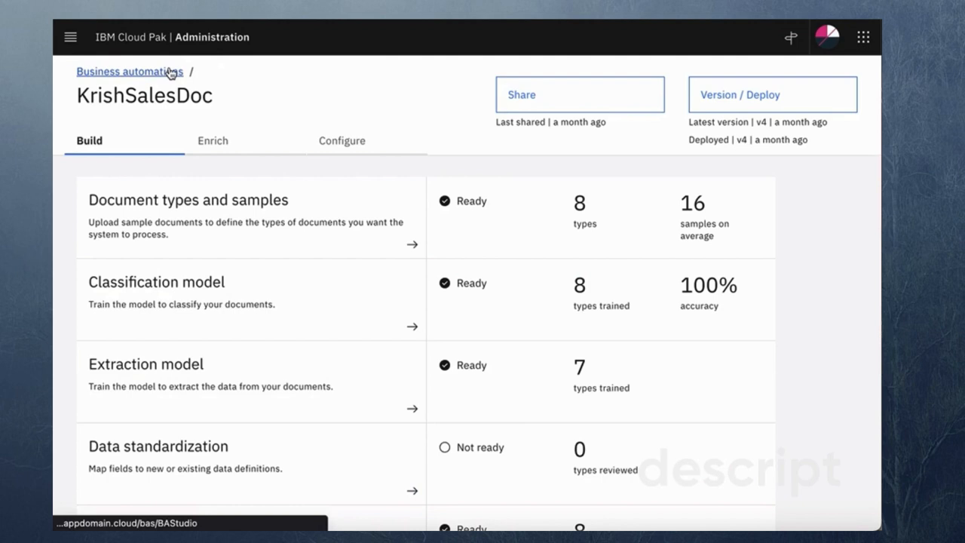
mouse_move(193, 86)
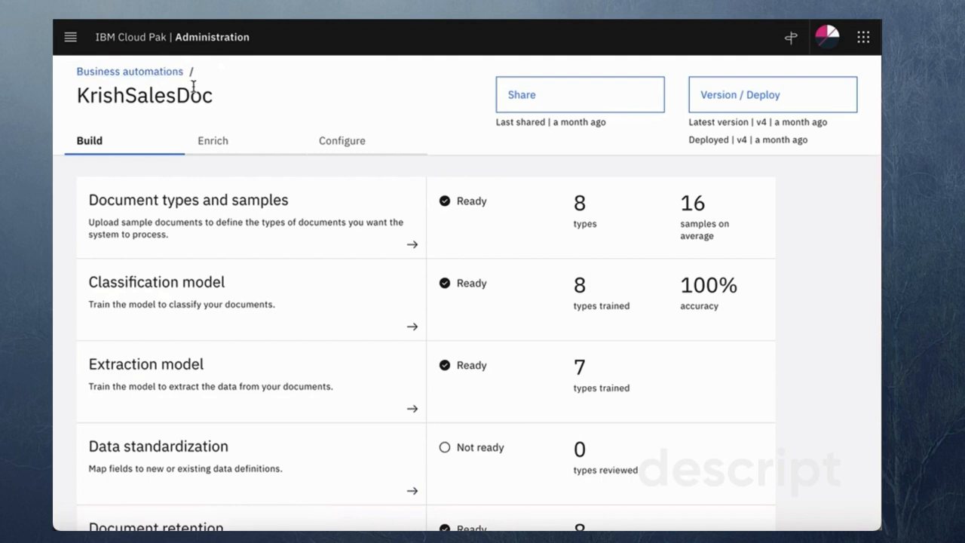
mouse_move(309, 166)
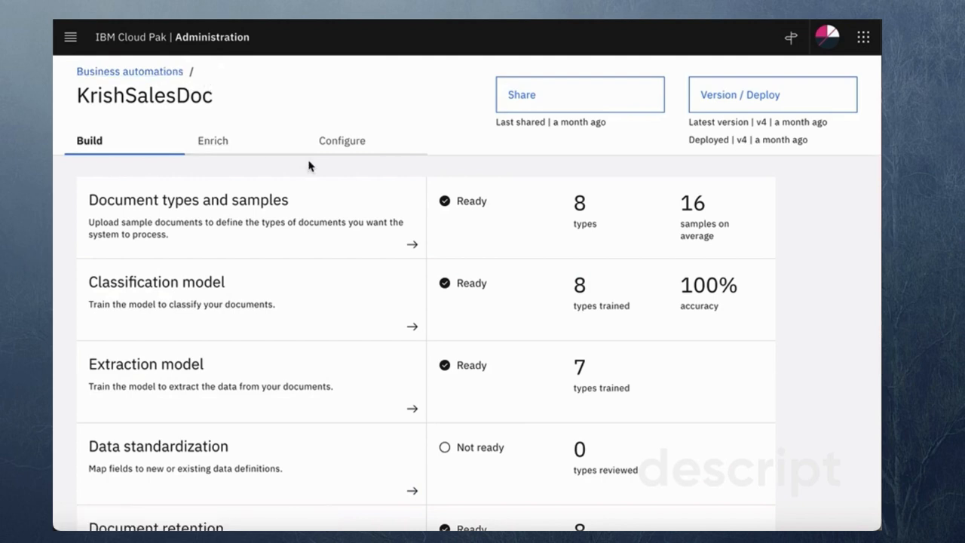
mouse_move(428, 264)
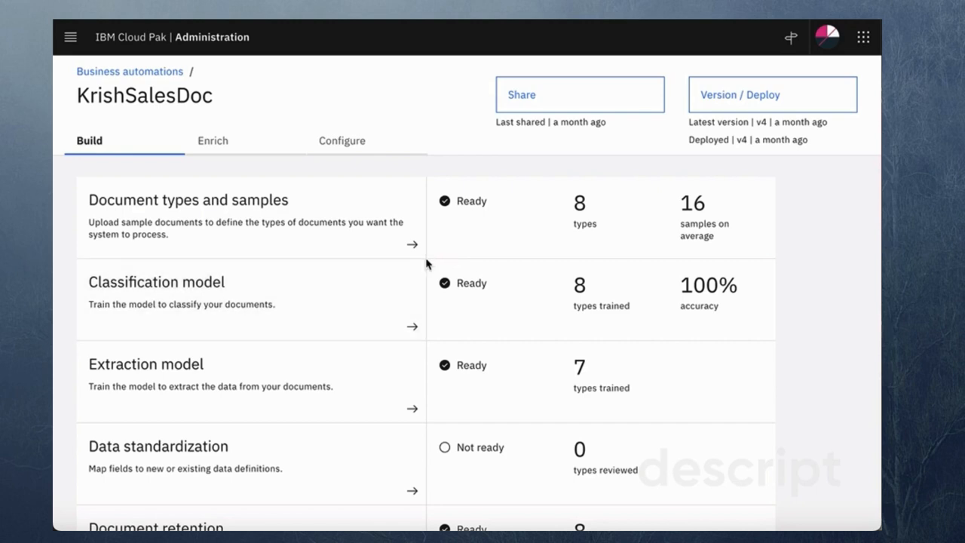
mouse_move(428, 113)
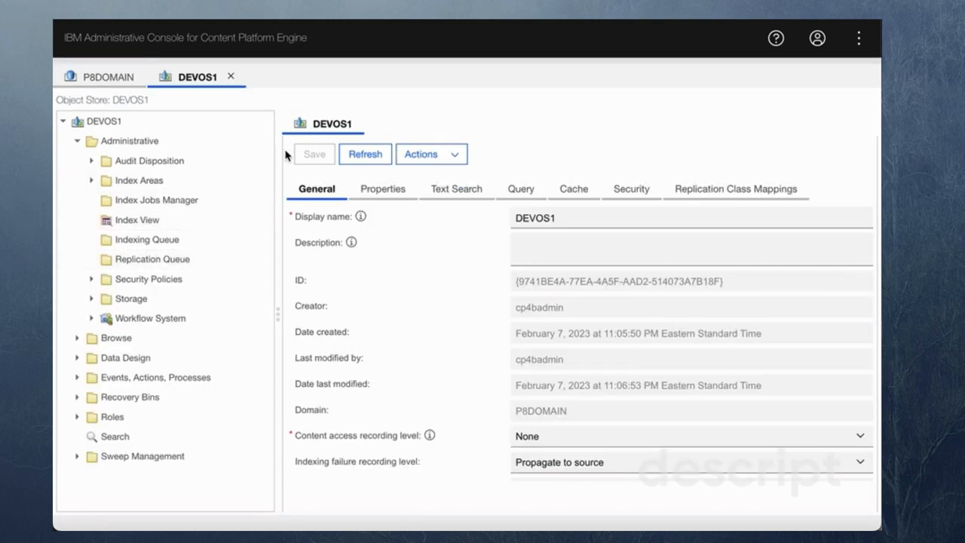
mouse_move(316, 138)
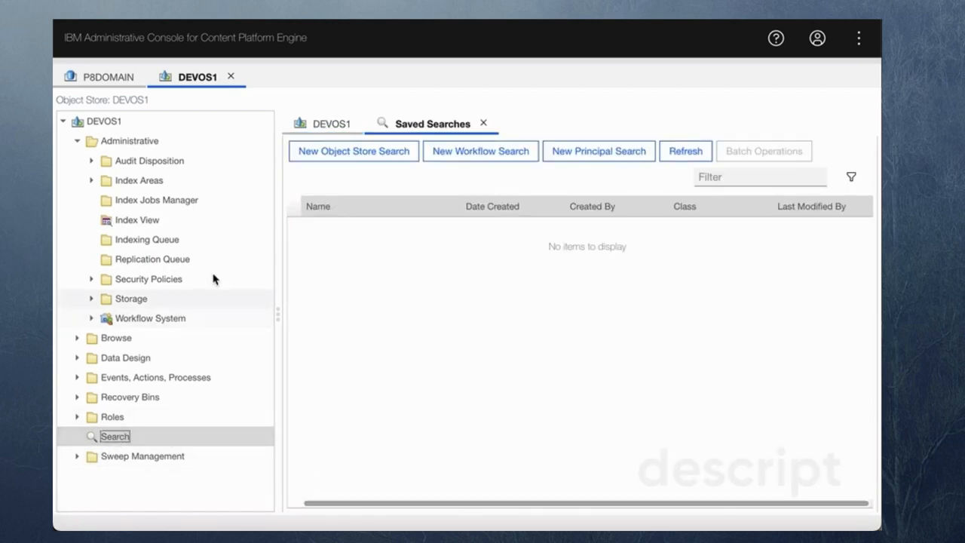
Begin a new object store search on DEVOS1.
click(352, 151)
text(Deployed)
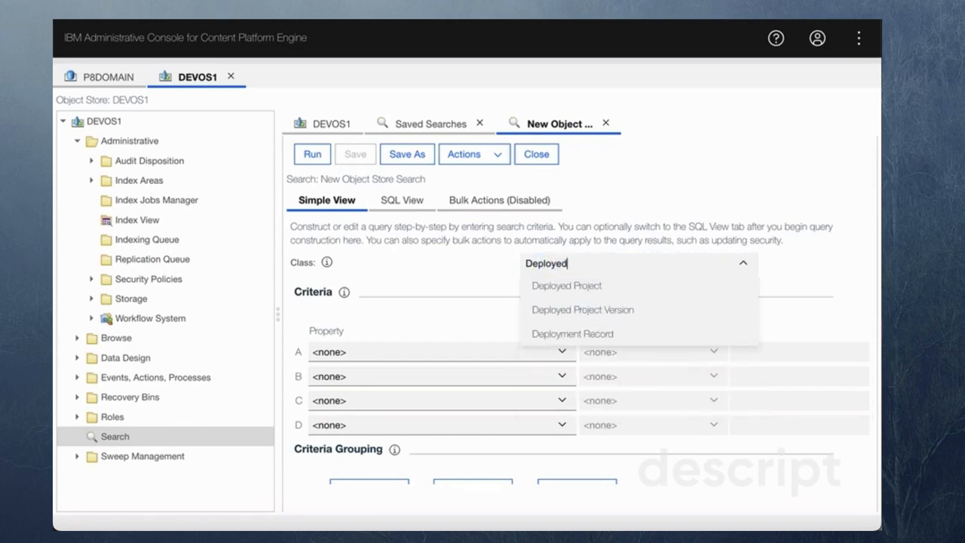
Run a Deployed Project search with no WHERE conditions and scan the results list.
click(567, 285)
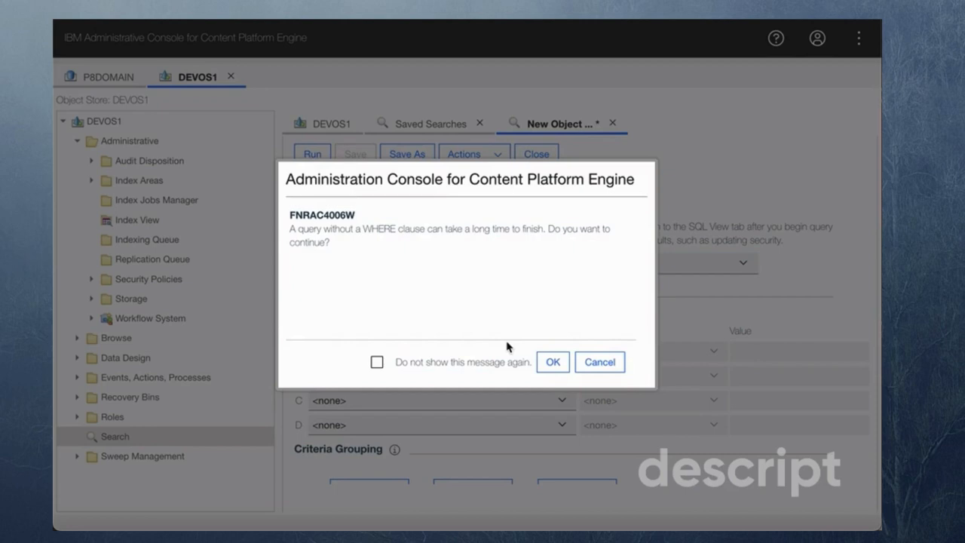
click(552, 361)
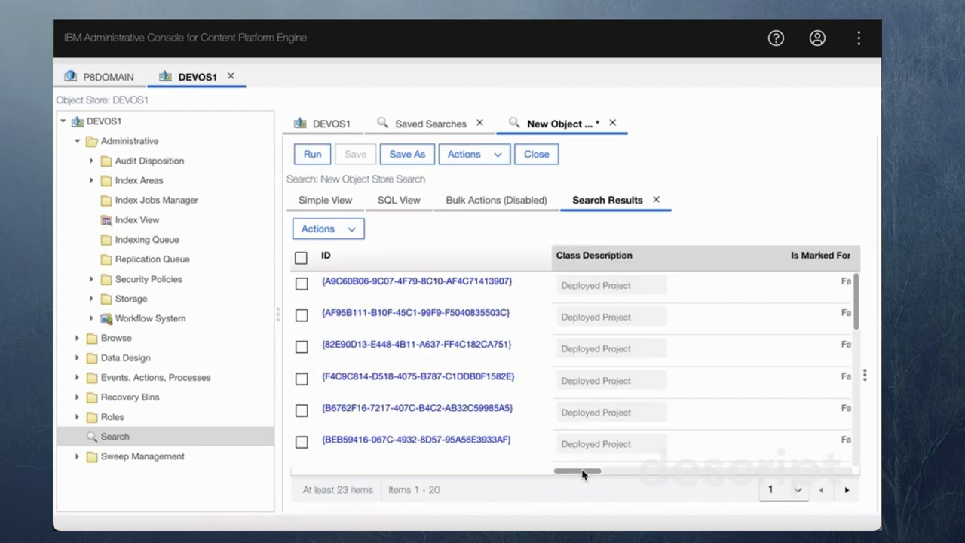
drag(579, 470, 639, 474)
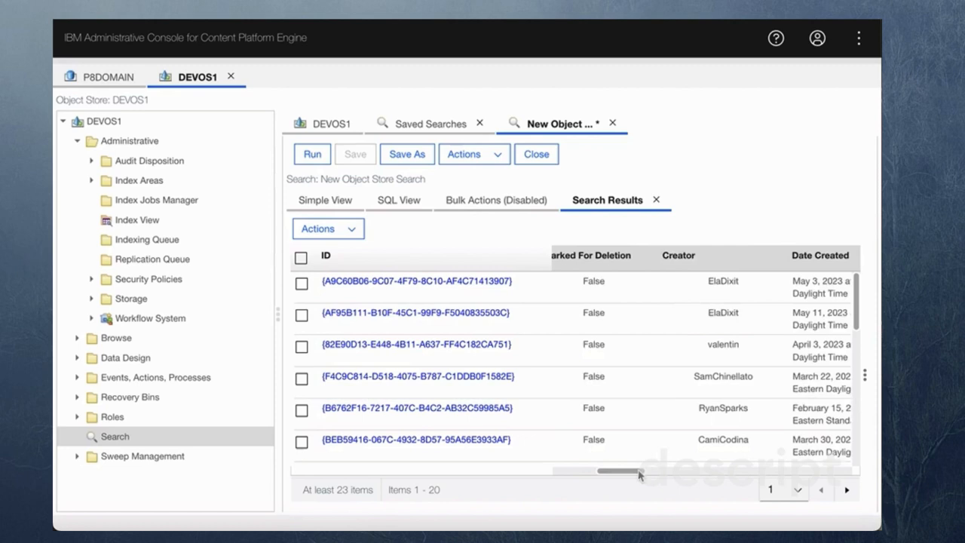
drag(636, 470, 672, 471)
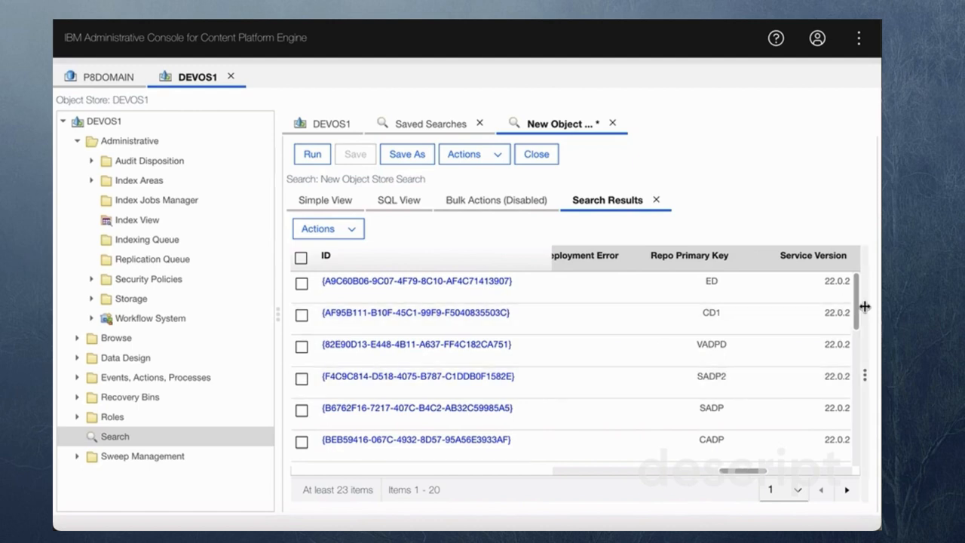
scroll(down, 3)
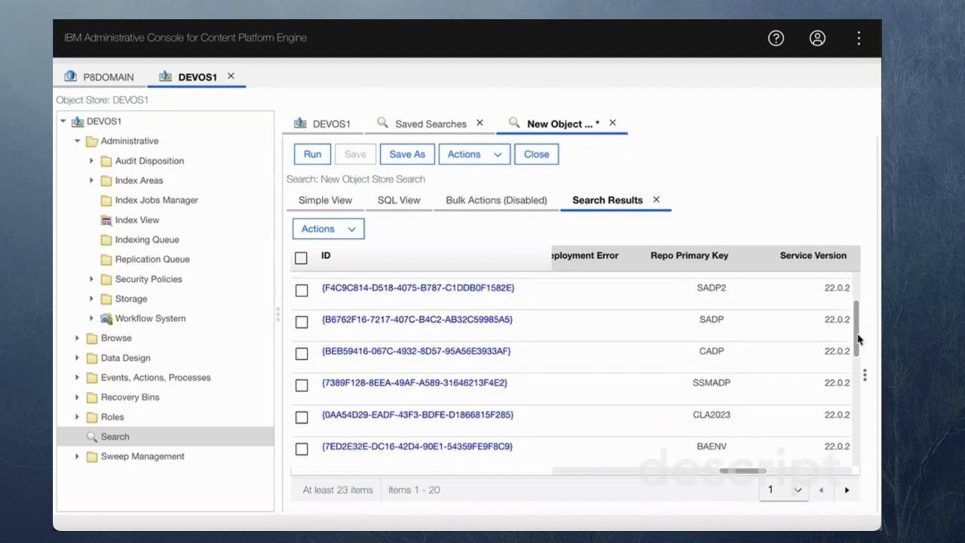
scroll(down, 3)
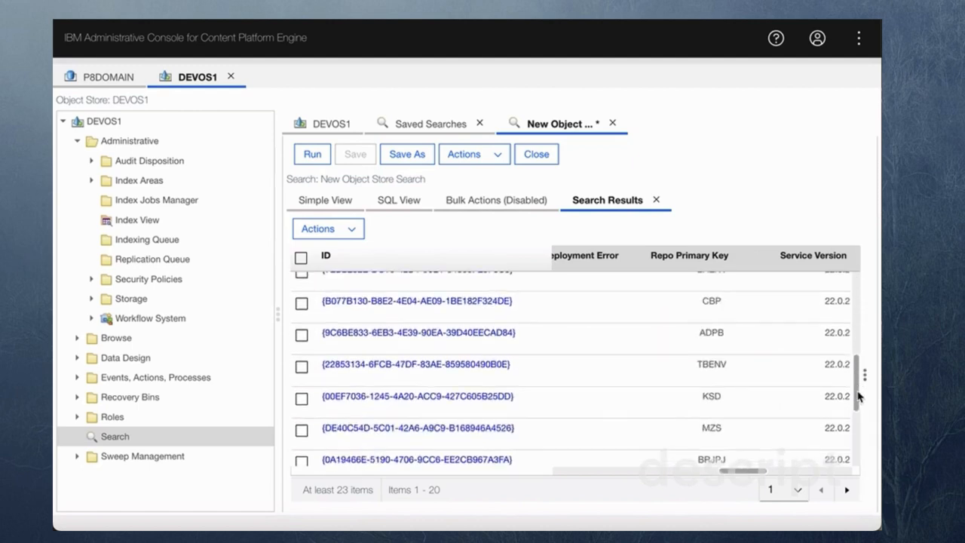
scroll(down, 3)
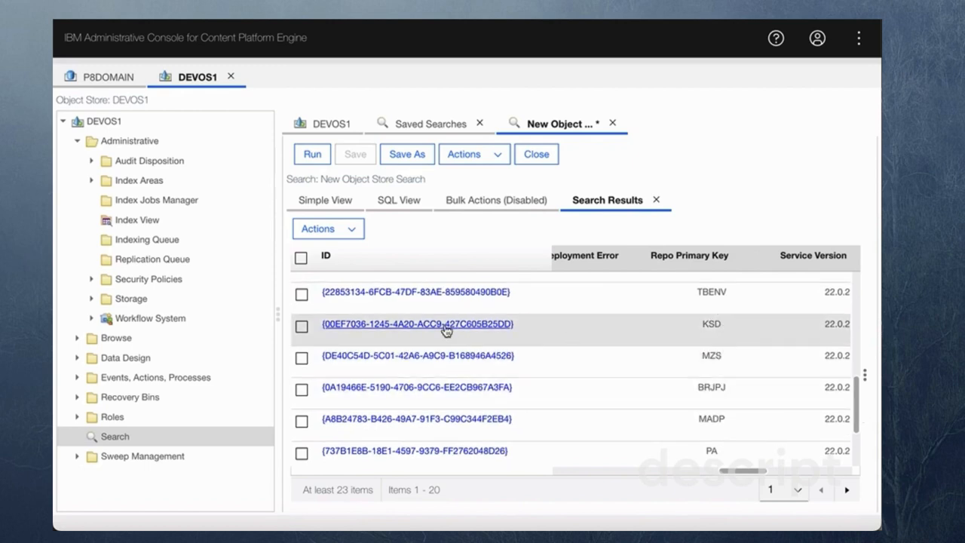
Open the deployed project with repo key KSD and locate its Current Deployed Version property.
click(416, 325)
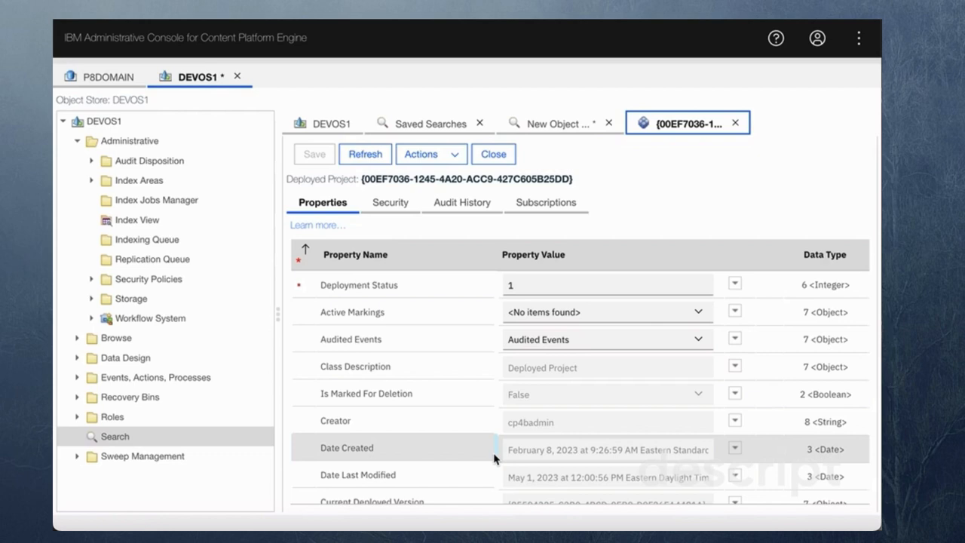
scroll(down, 3)
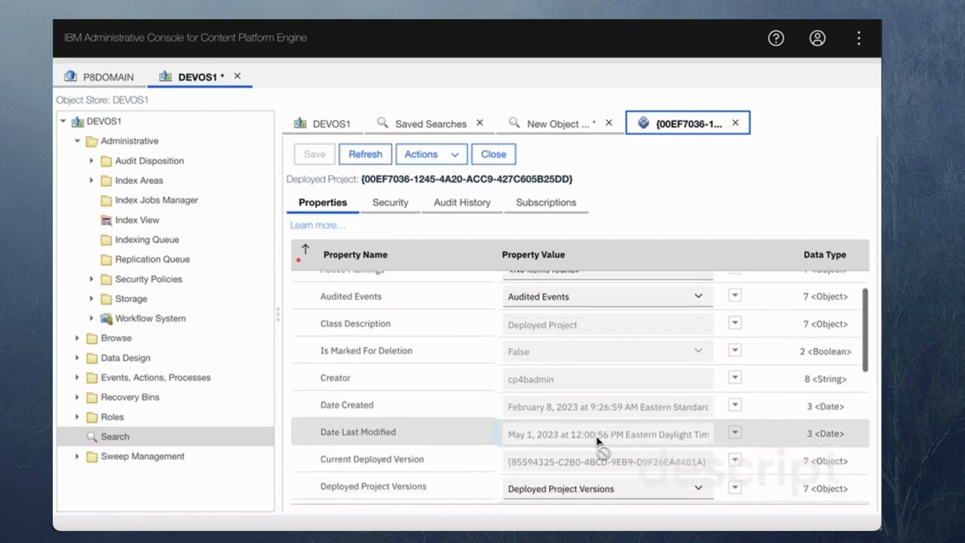
scroll(down, 3)
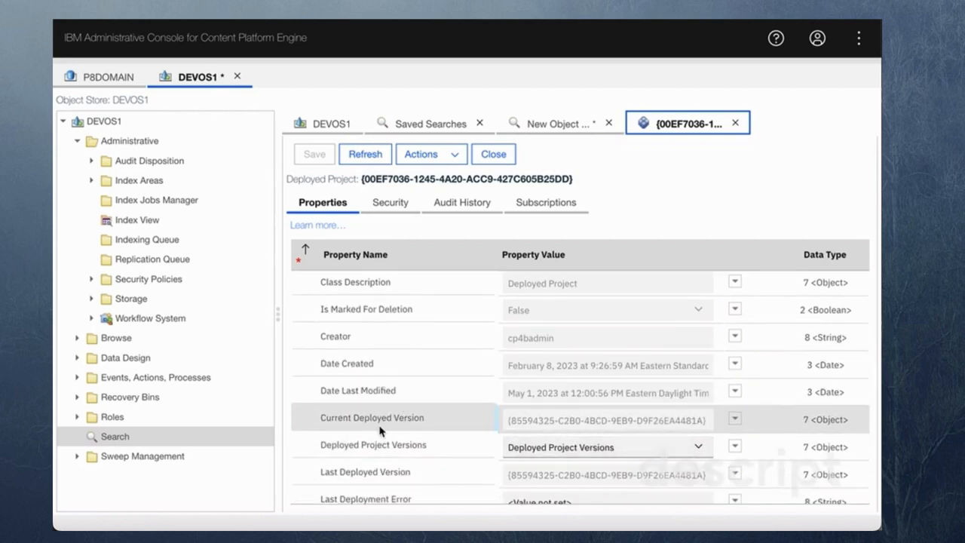
click(606, 419)
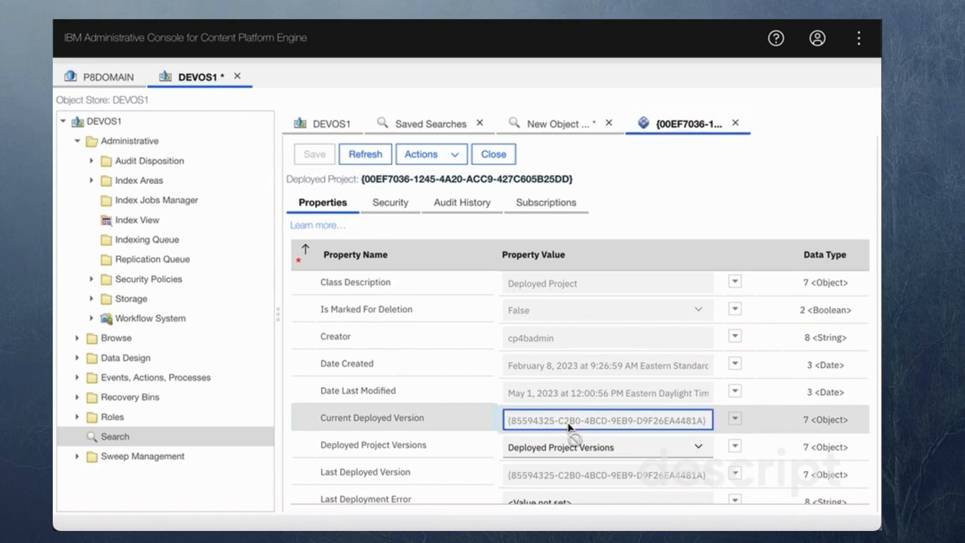
Open the KrishSalesDoc current deployed version and scroll to its CA Project Descriptor value.
click(606, 420)
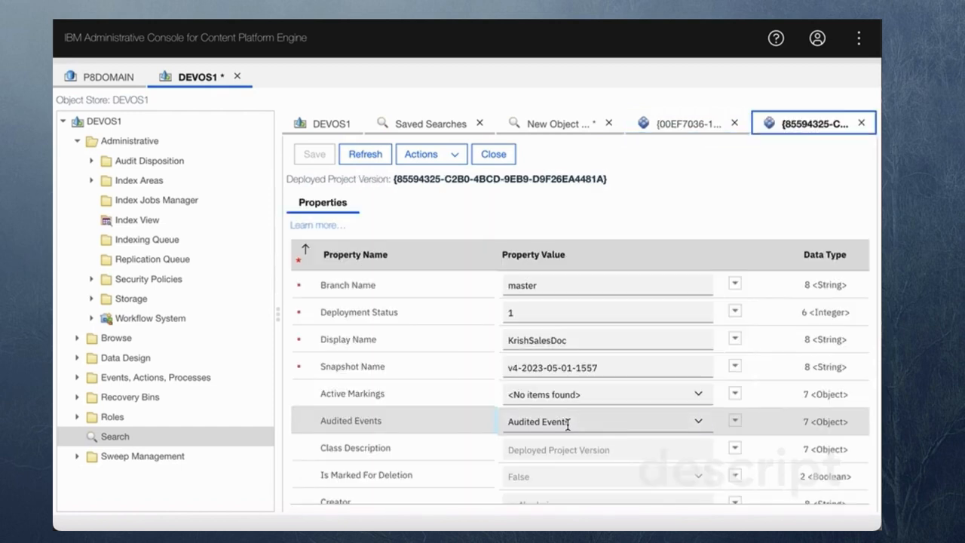
mouse_move(464, 415)
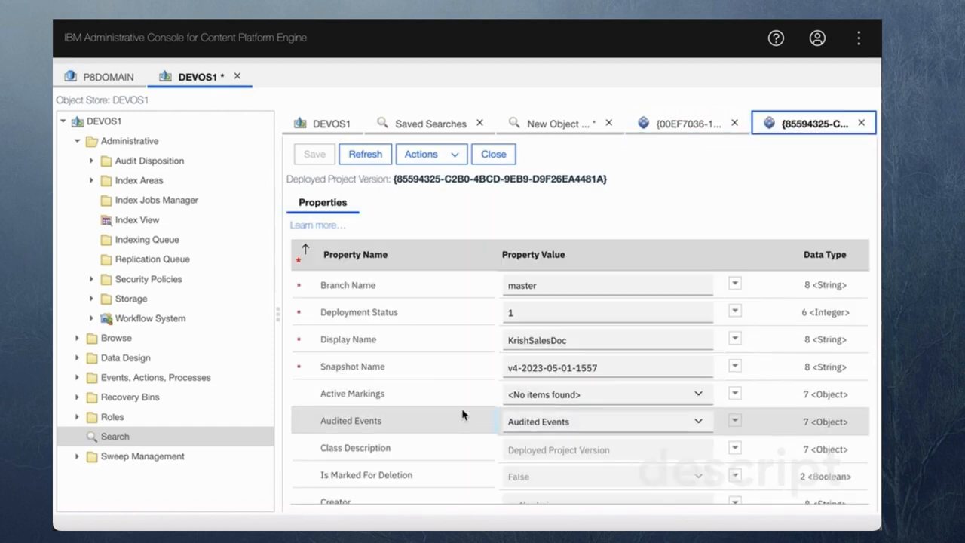
scroll(down, 3)
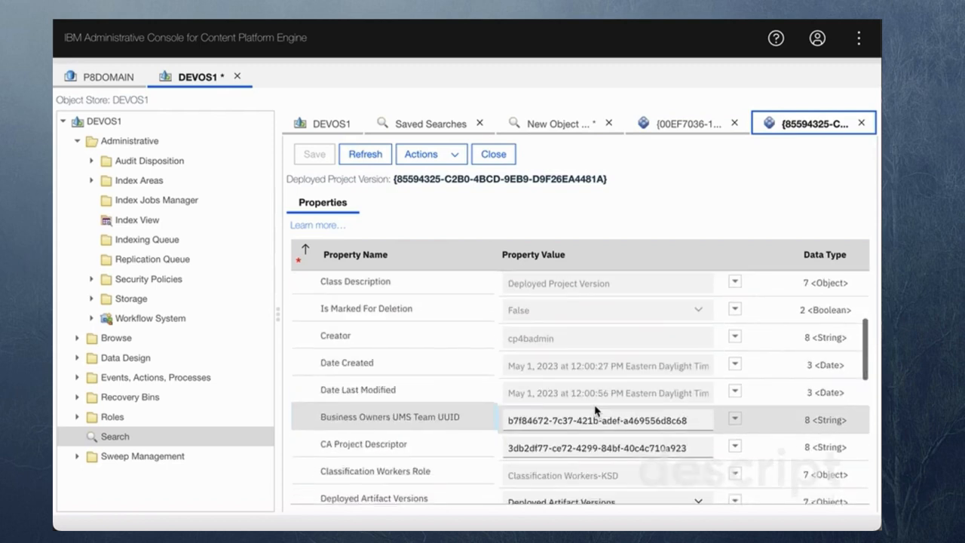
scroll(down, 3)
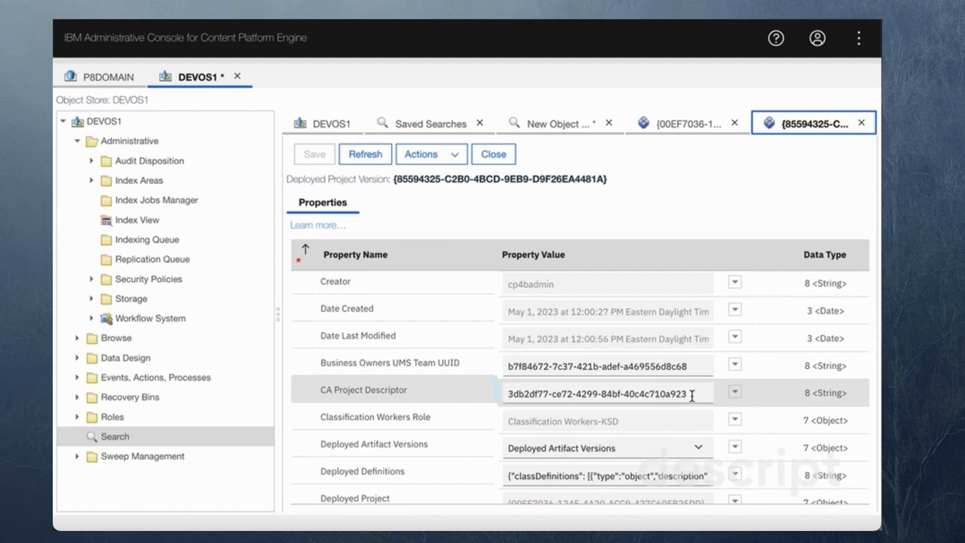
mouse_move(509, 399)
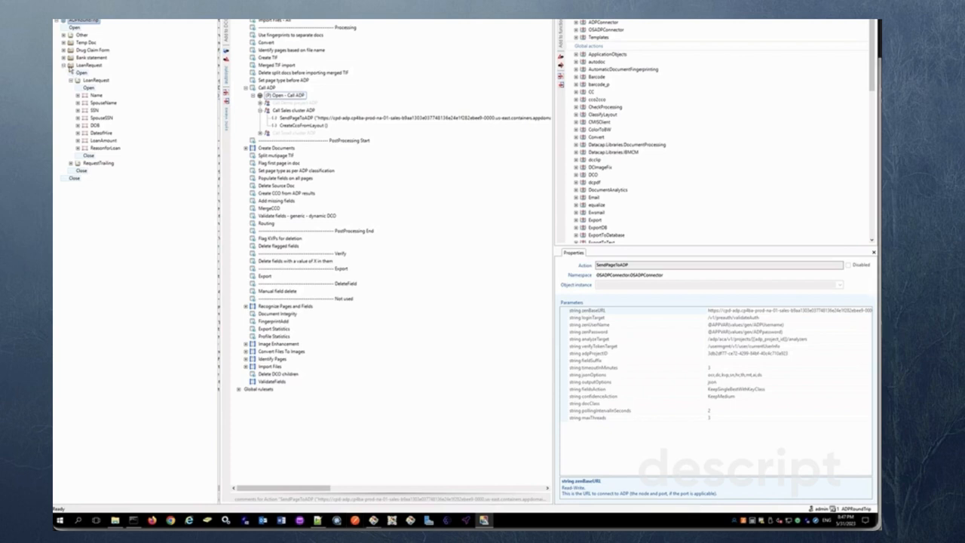
click(95, 81)
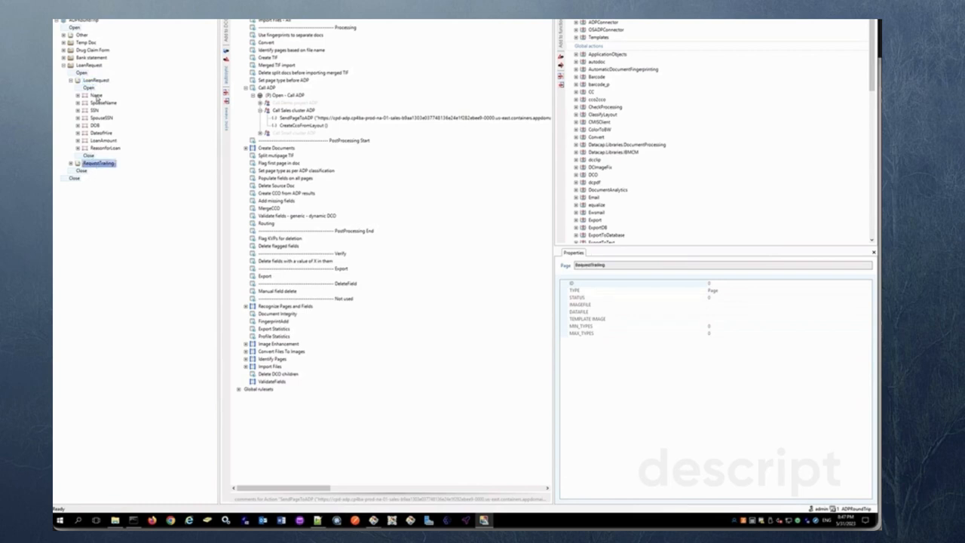
click(103, 102)
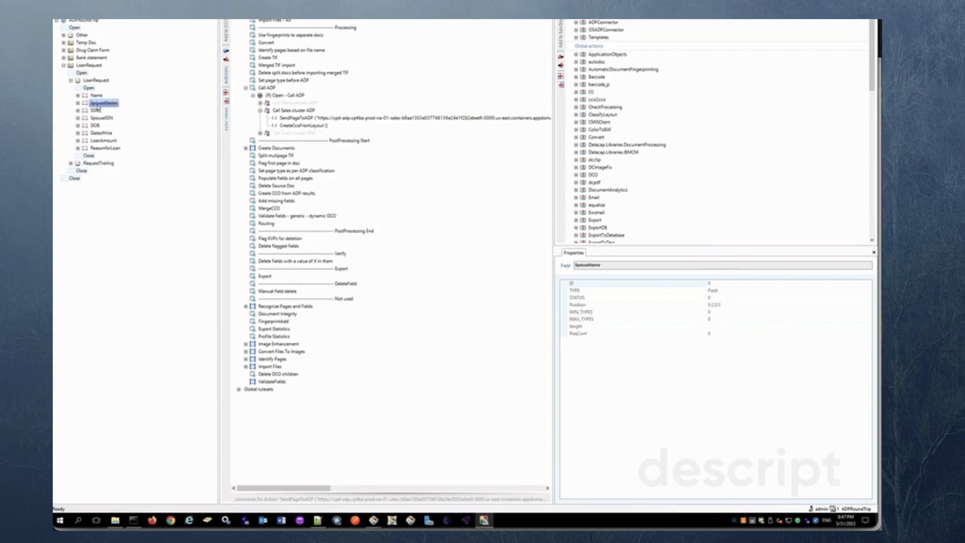
click(102, 118)
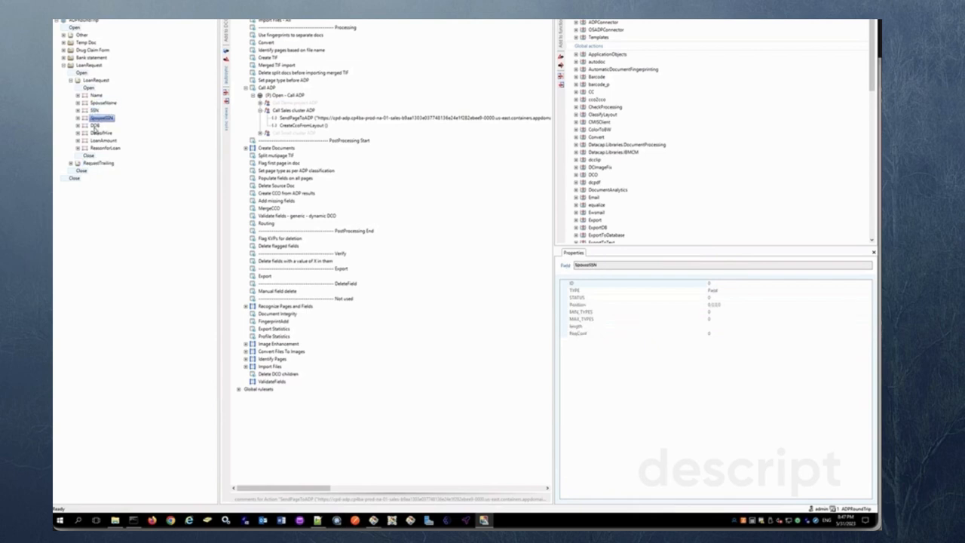
click(97, 125)
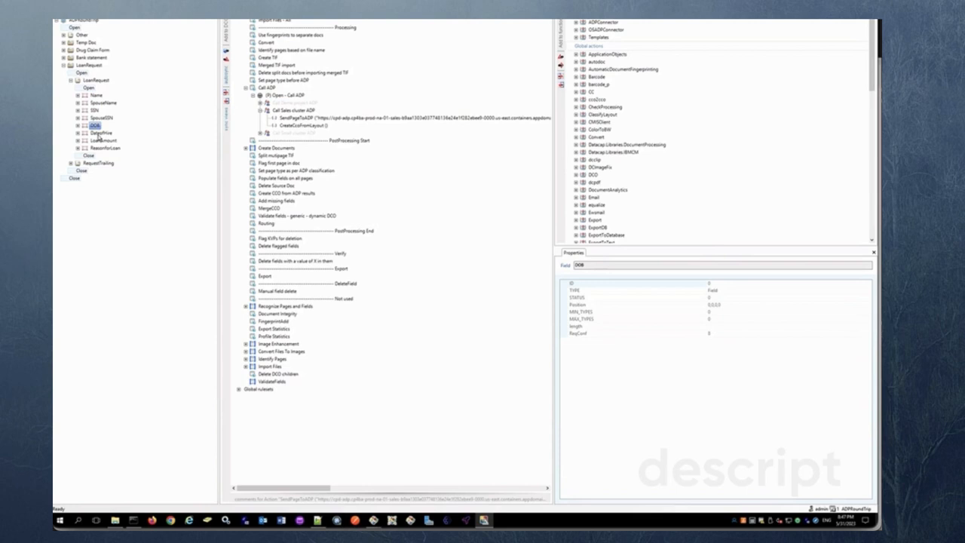
click(105, 148)
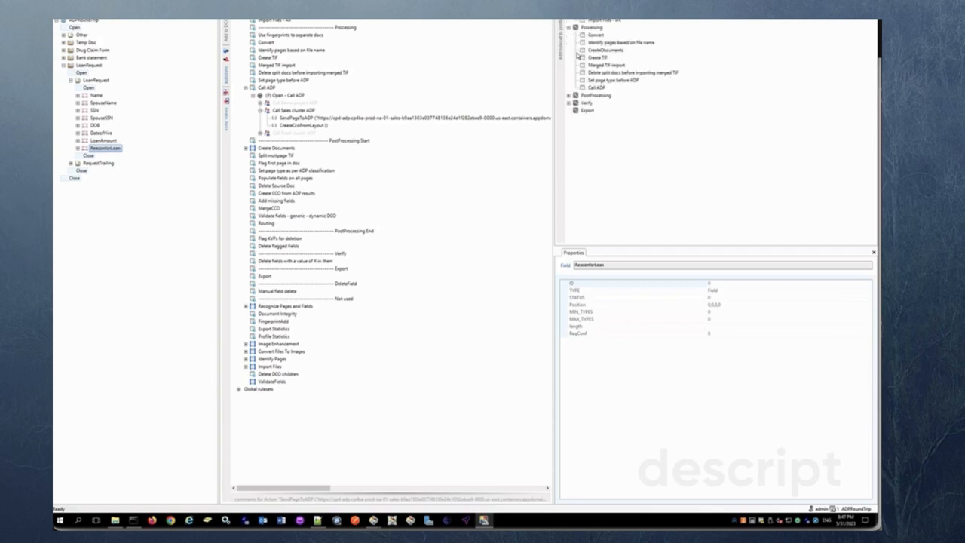
Expand the Processing task profiles, collapse the Call ADP ruleset and select Call ADP under Processing.
click(570, 95)
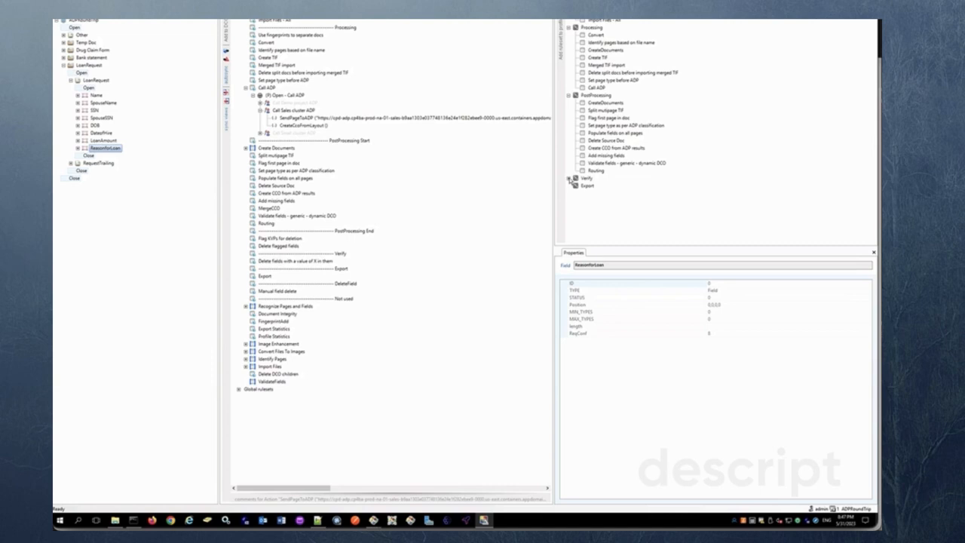
click(570, 178)
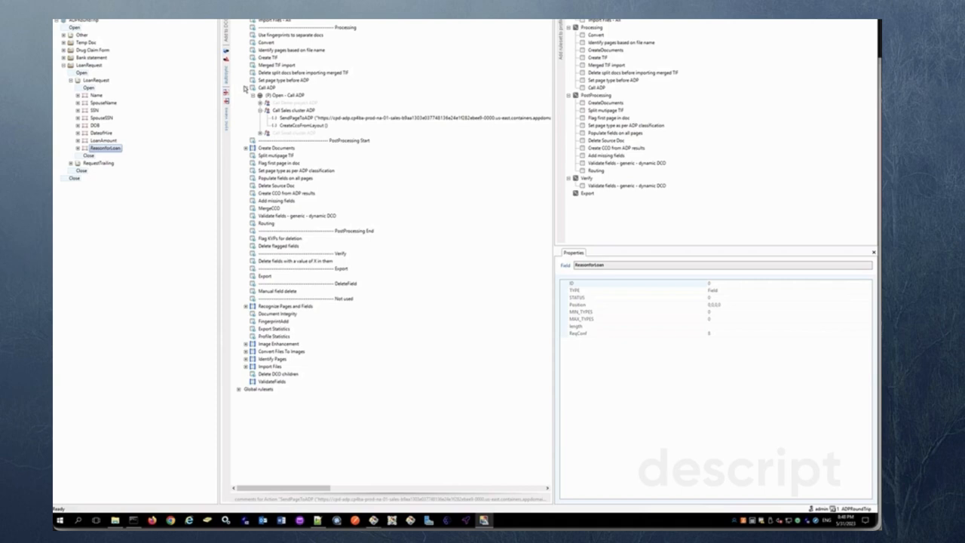
click(244, 94)
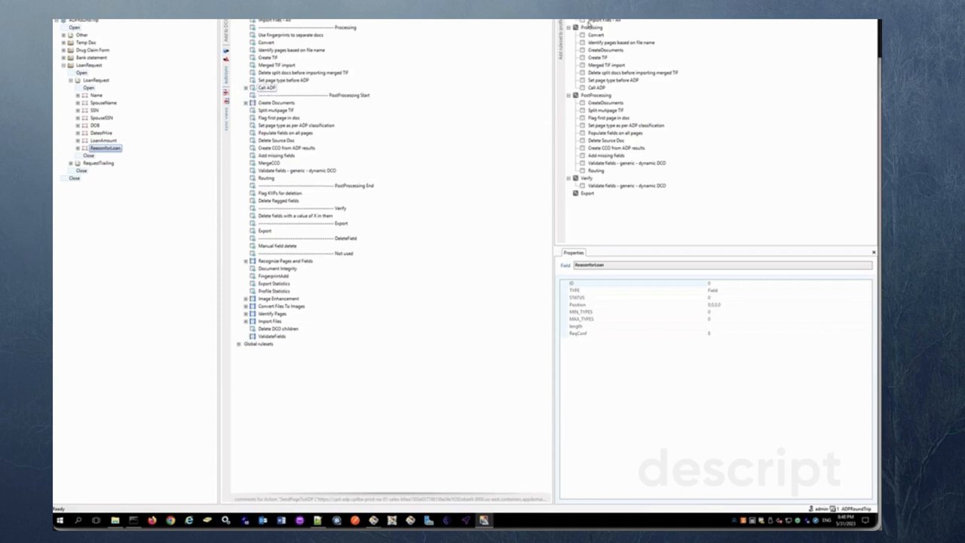
mouse_move(597, 24)
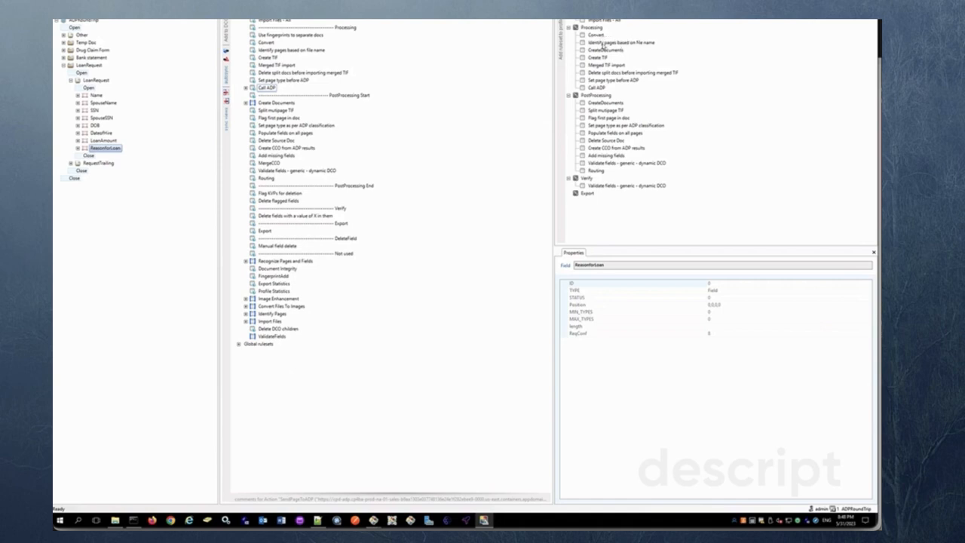
mouse_move(616, 47)
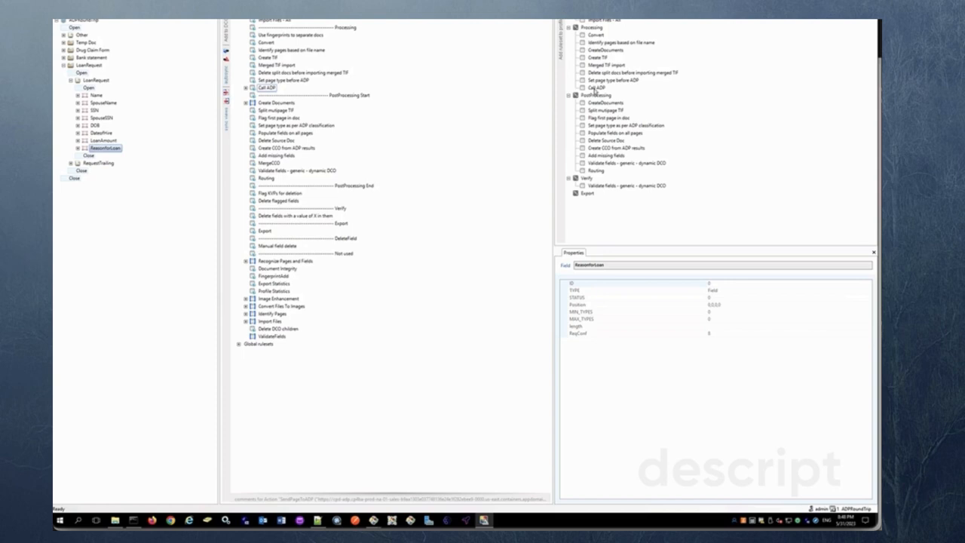
click(597, 87)
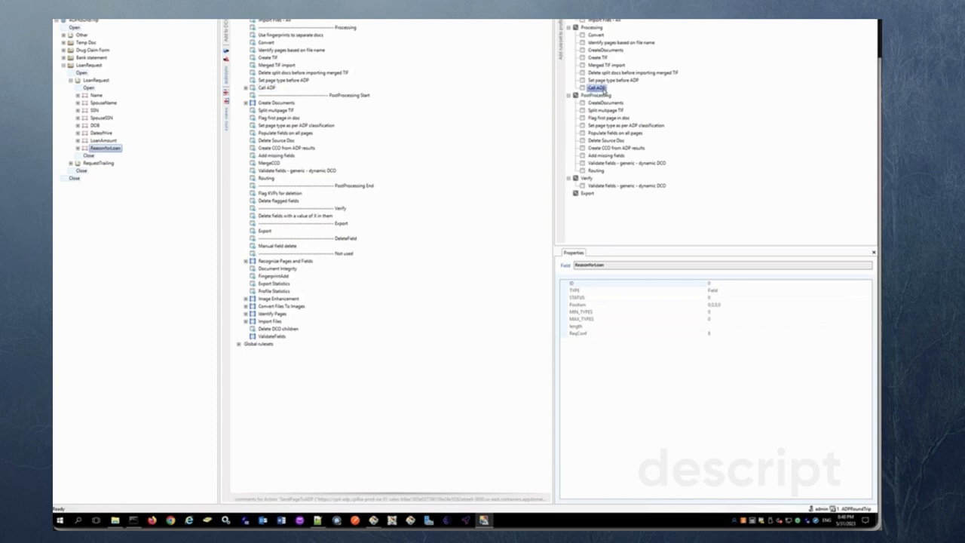
mouse_move(356, 124)
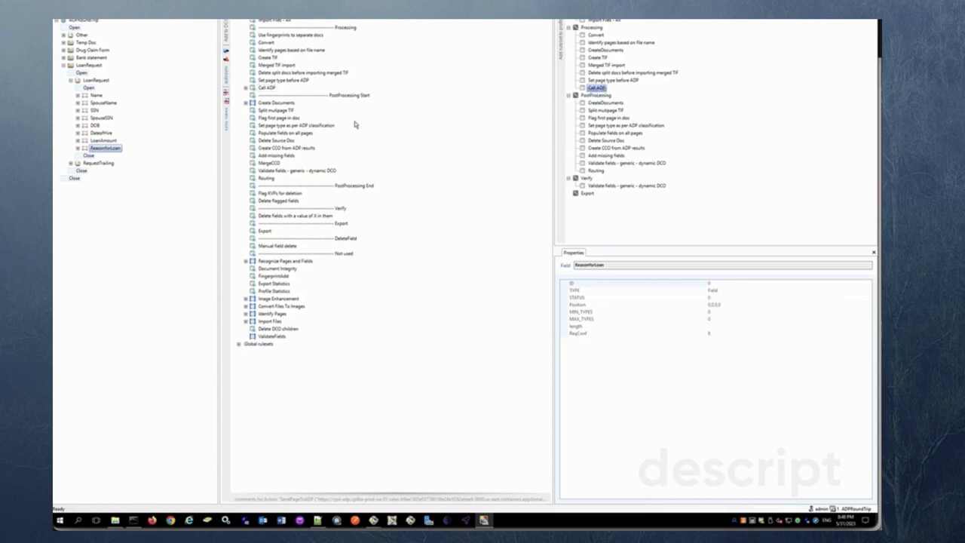
mouse_move(270, 34)
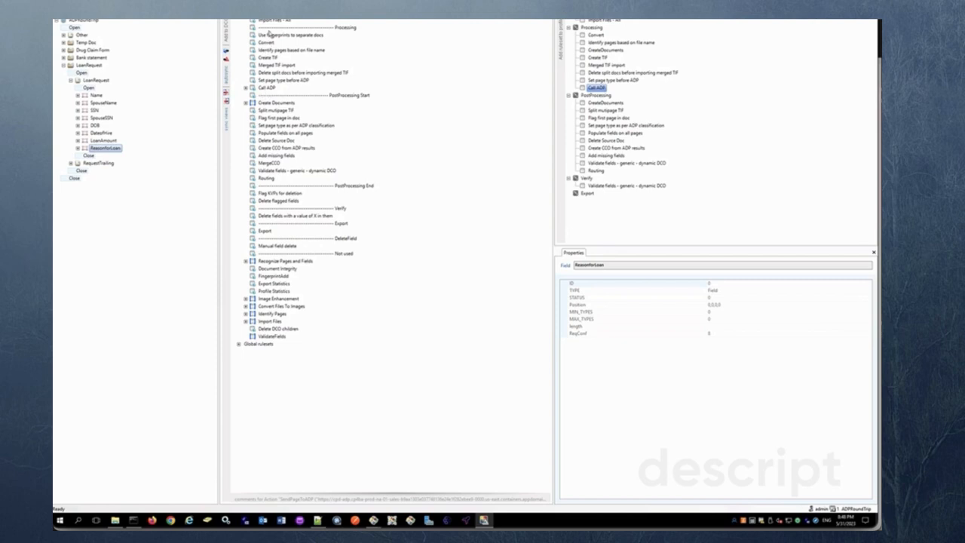
Expand Call ADP to its SendPageToADP action and locate SendPageToADP in the ADPConnector library.
click(269, 87)
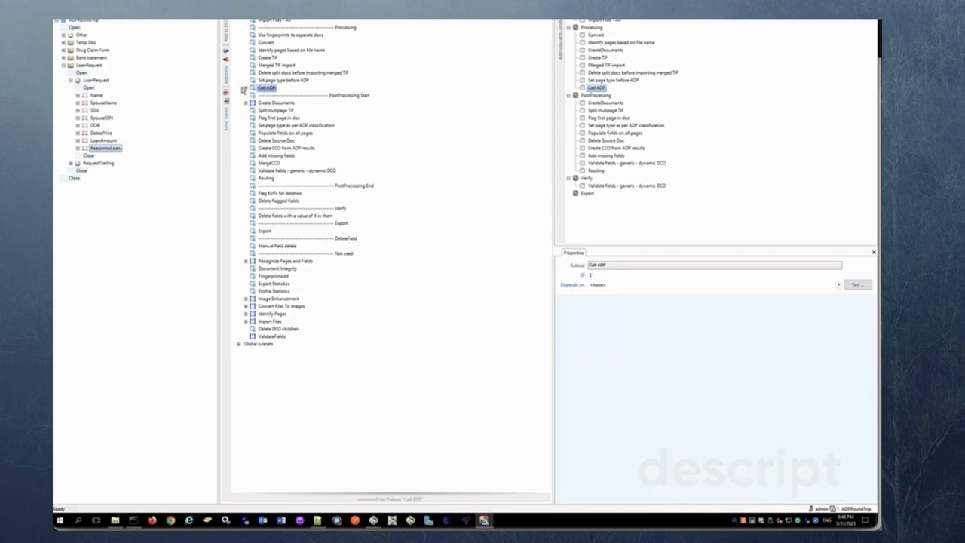
click(246, 88)
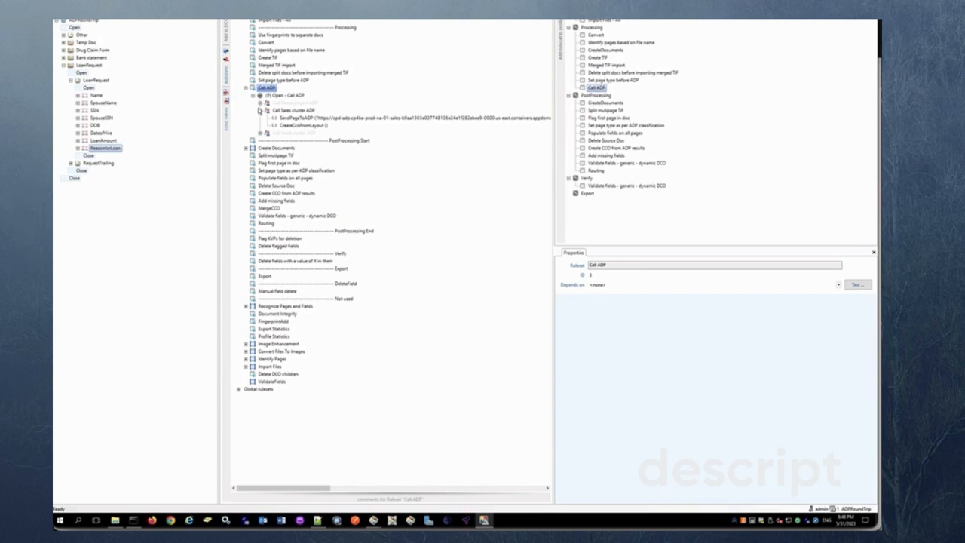
mouse_move(287, 115)
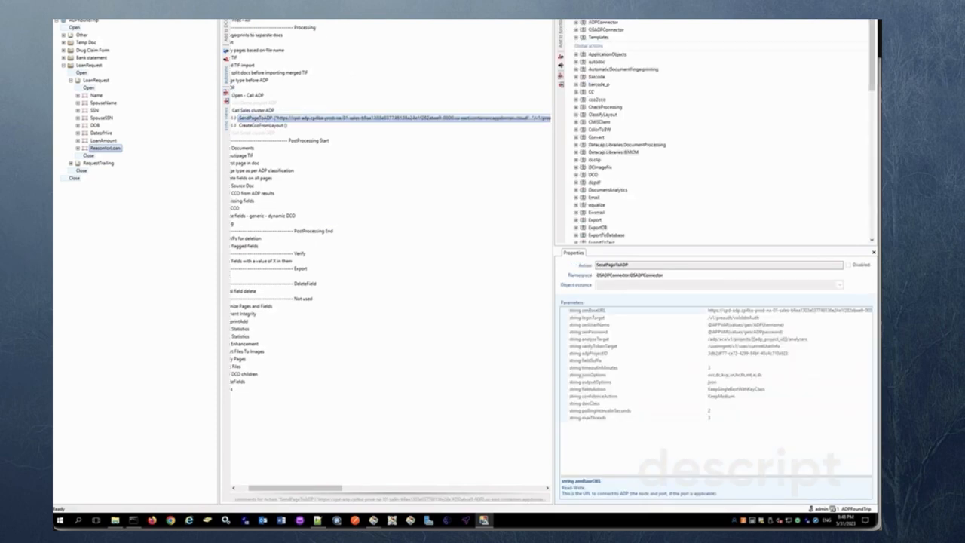
click(604, 30)
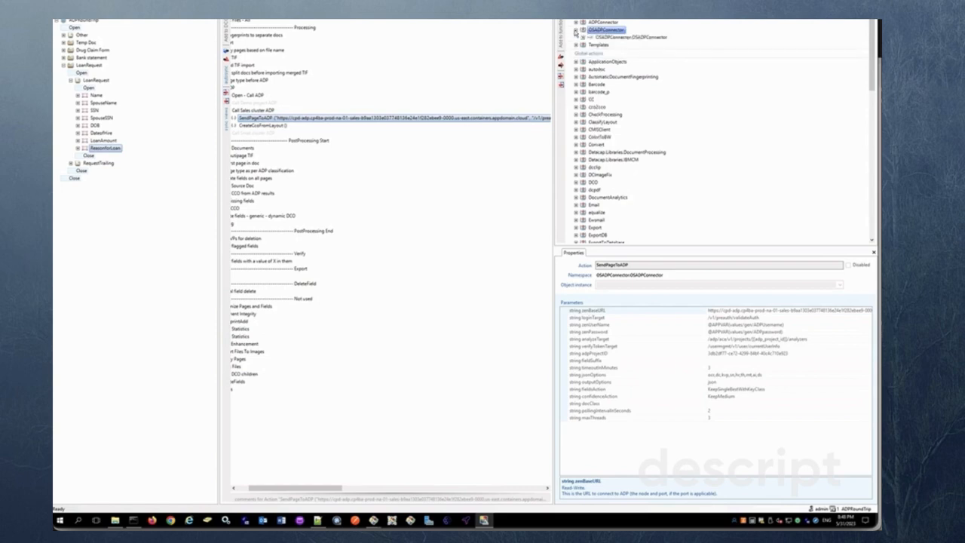
click(576, 38)
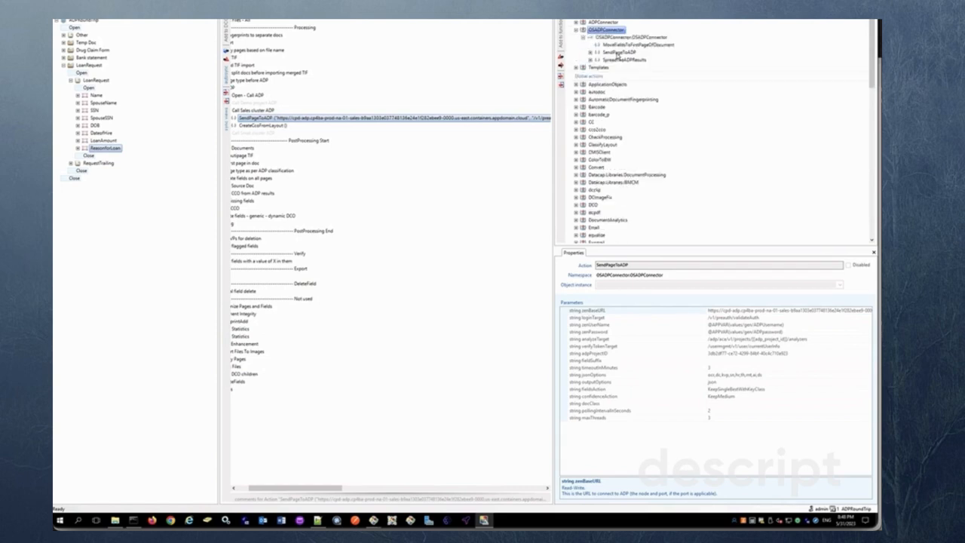
right_click(618, 51)
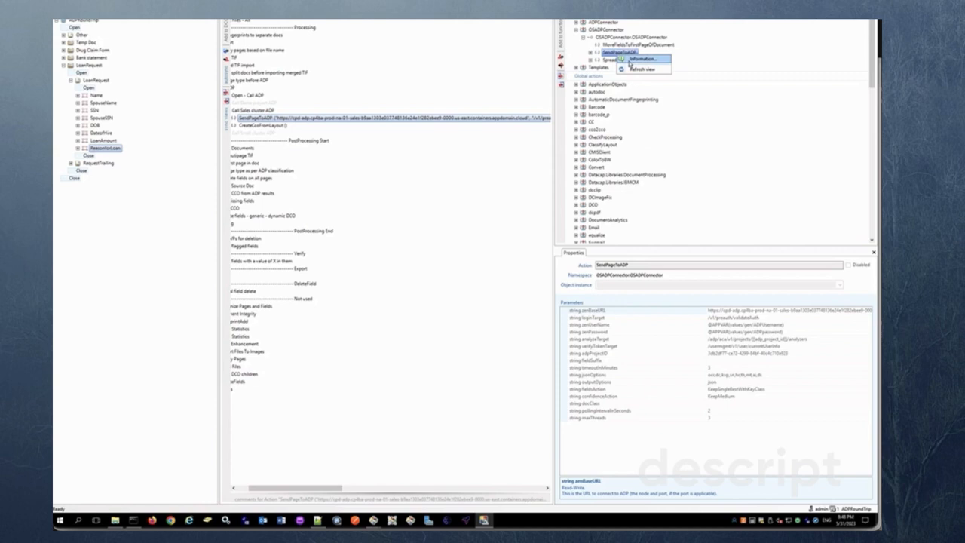
Read the SendPageToADP help, select its adpProjectID parameter, then move to the Test workspace.
click(642, 58)
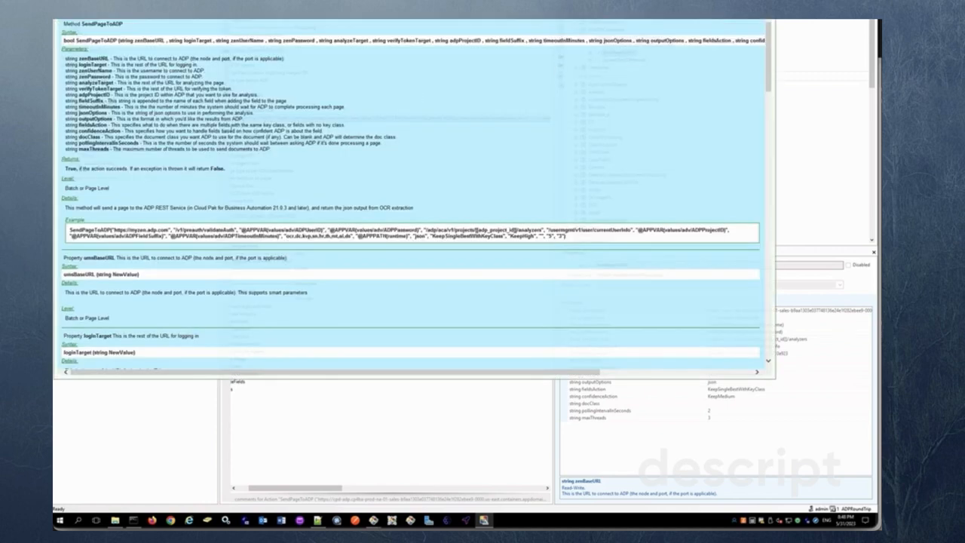
mouse_move(253, 178)
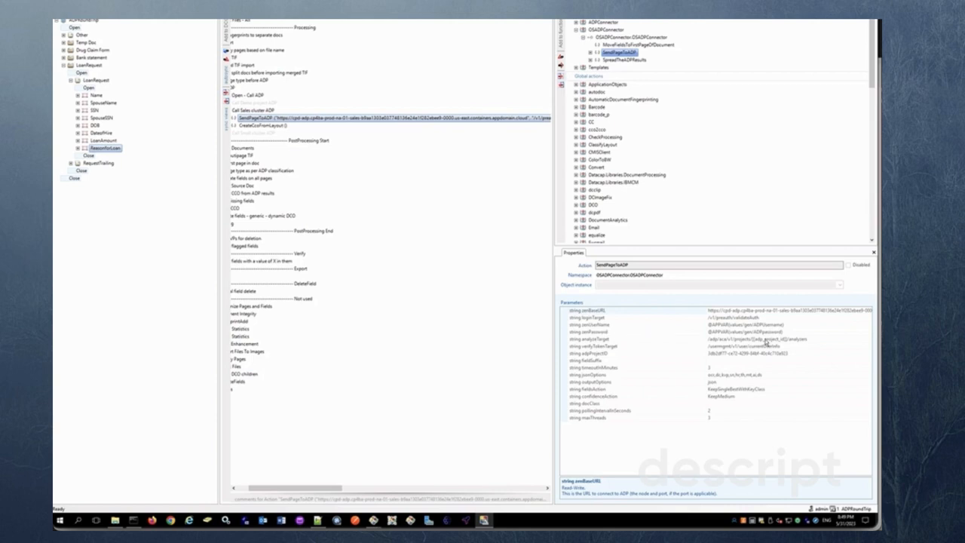
mouse_move(768, 338)
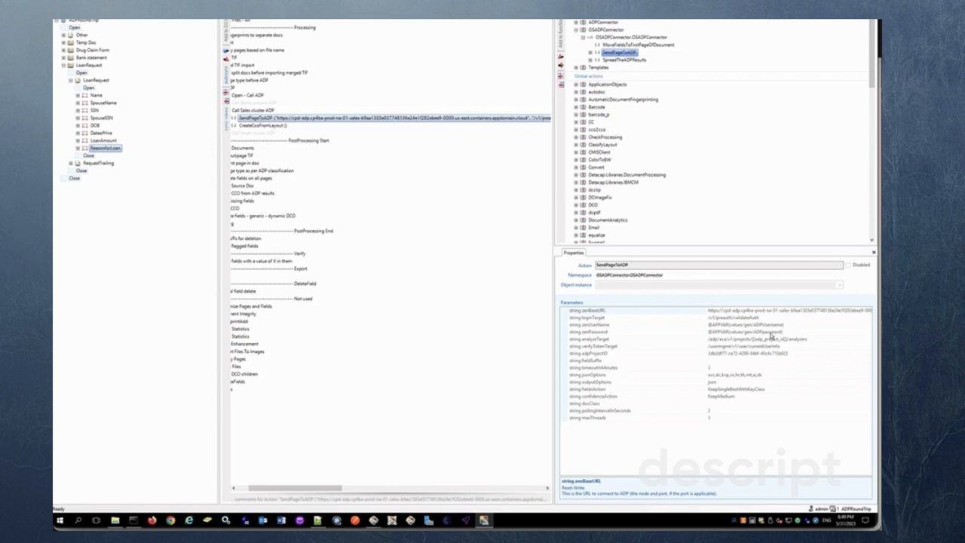
mouse_move(606, 343)
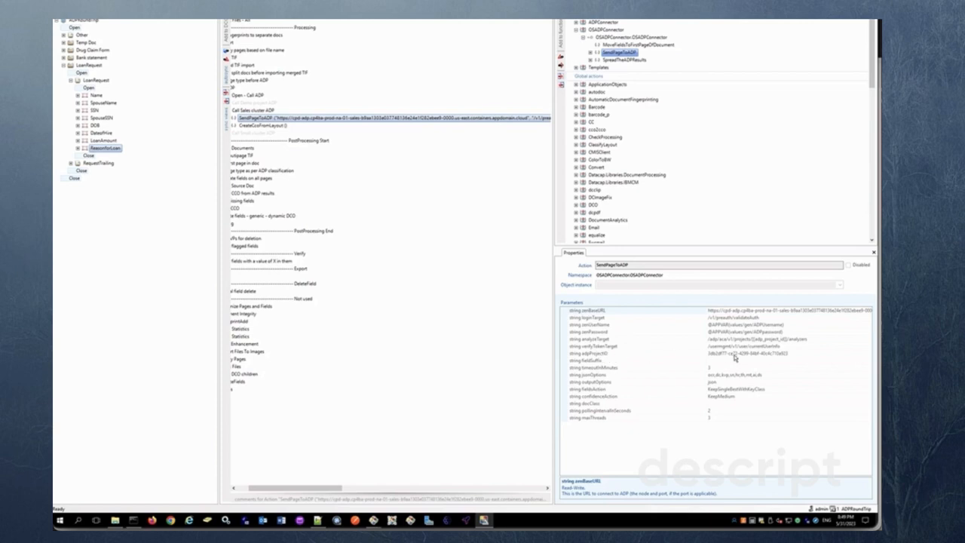
click(641, 353)
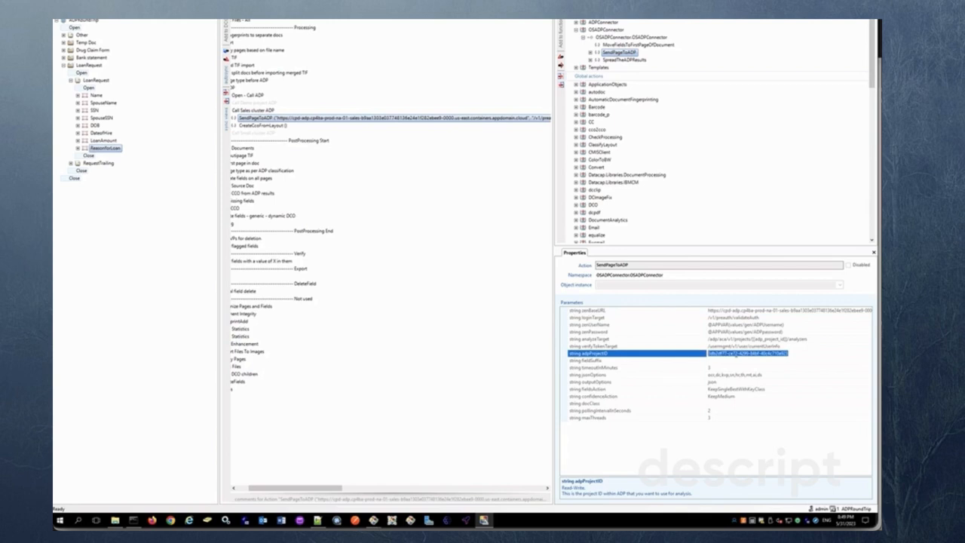
mouse_move(724, 365)
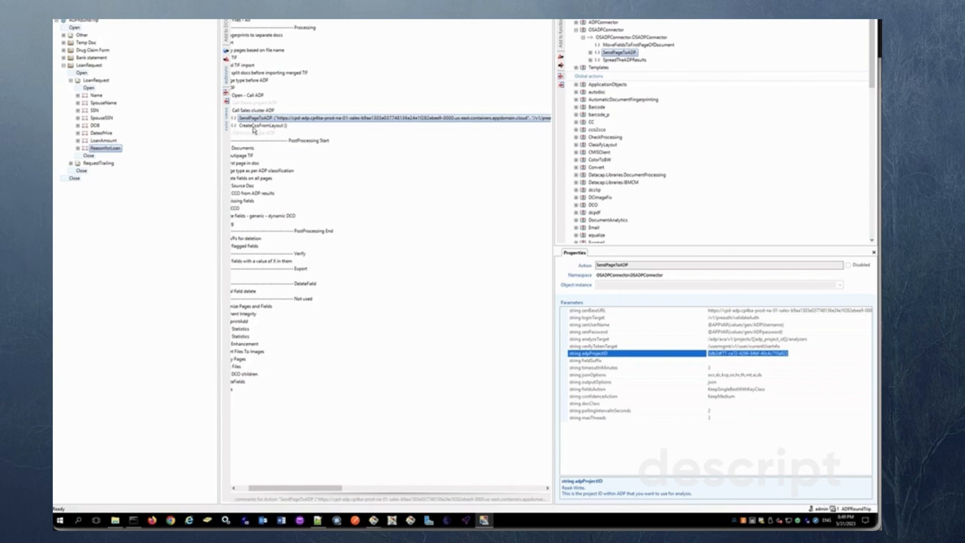
mouse_move(325, 123)
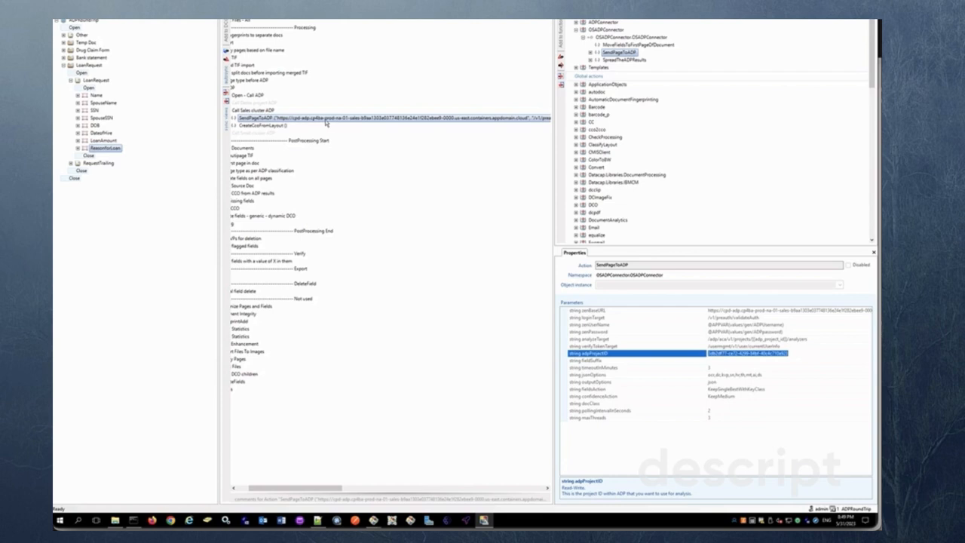
mouse_move(341, 124)
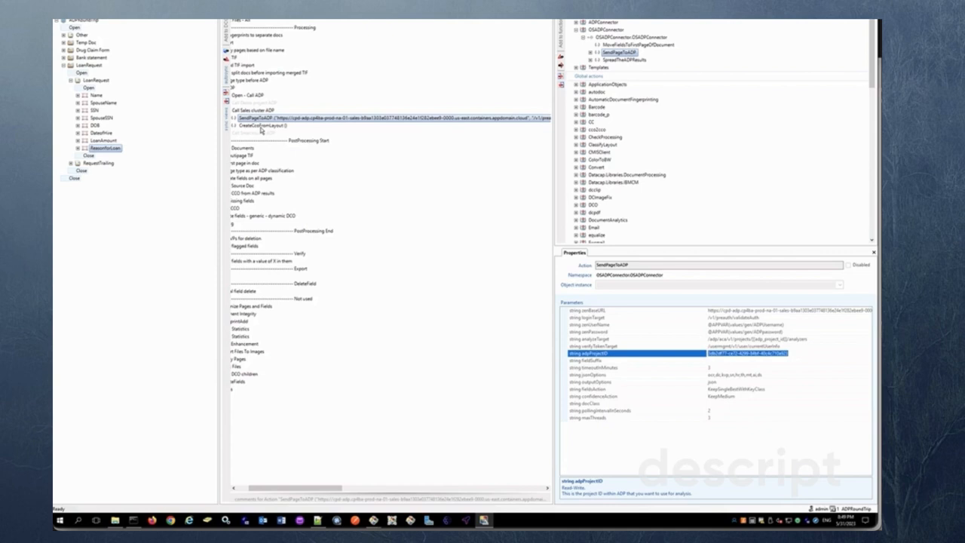
mouse_move(274, 130)
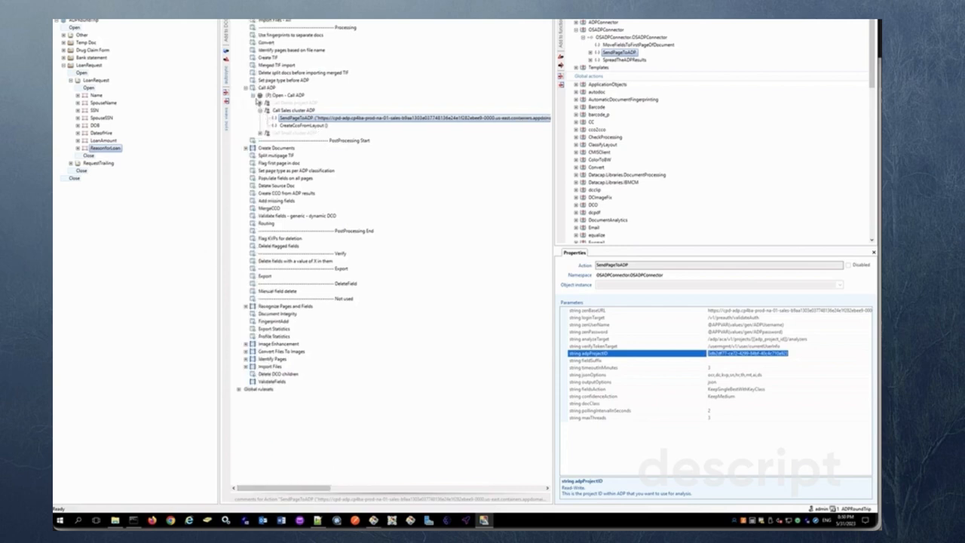
click(245, 91)
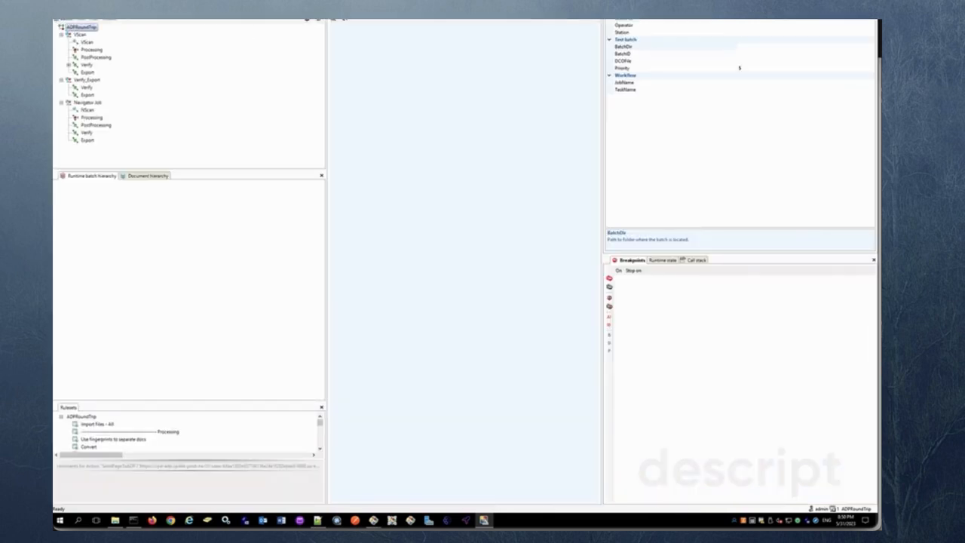
Create a new test batch, advance it past VScan and run the Processing task rules.
click(86, 42)
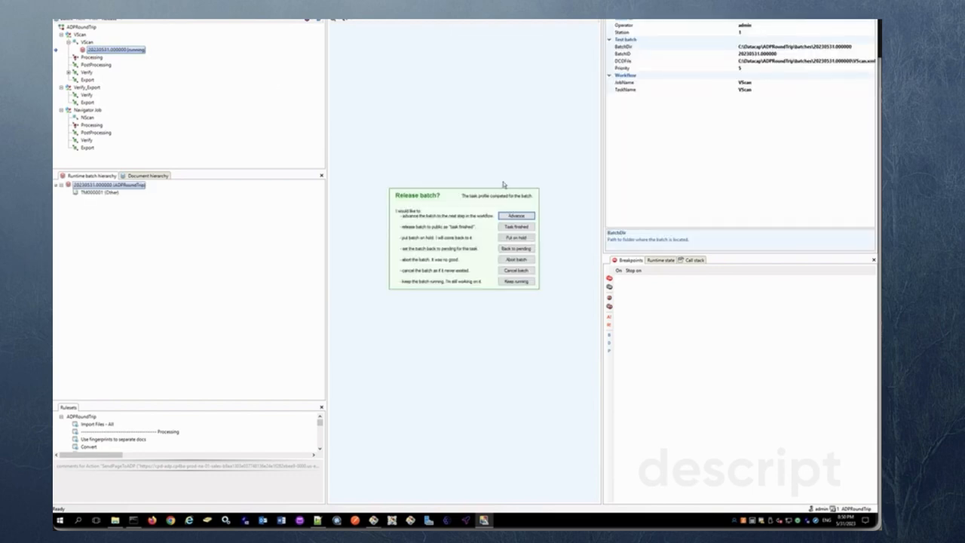
click(516, 215)
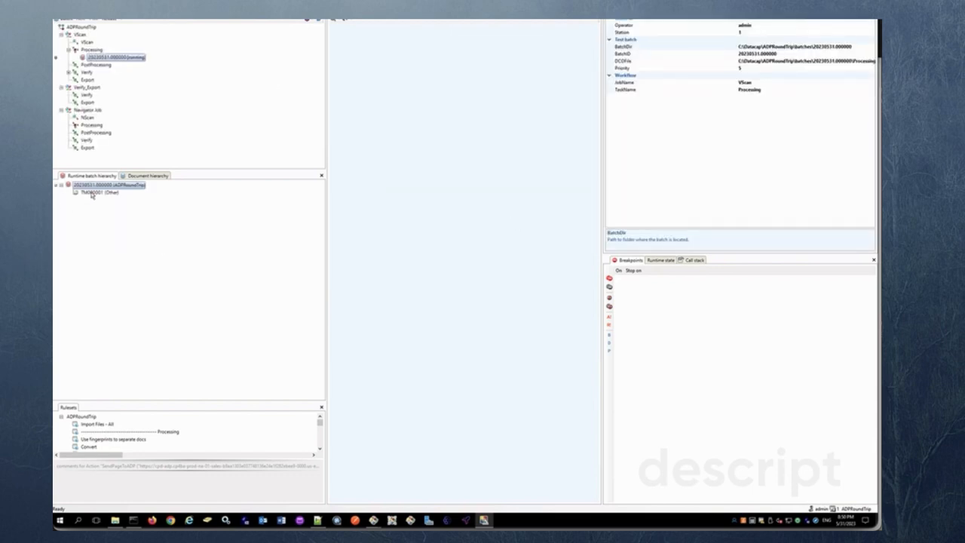
click(98, 193)
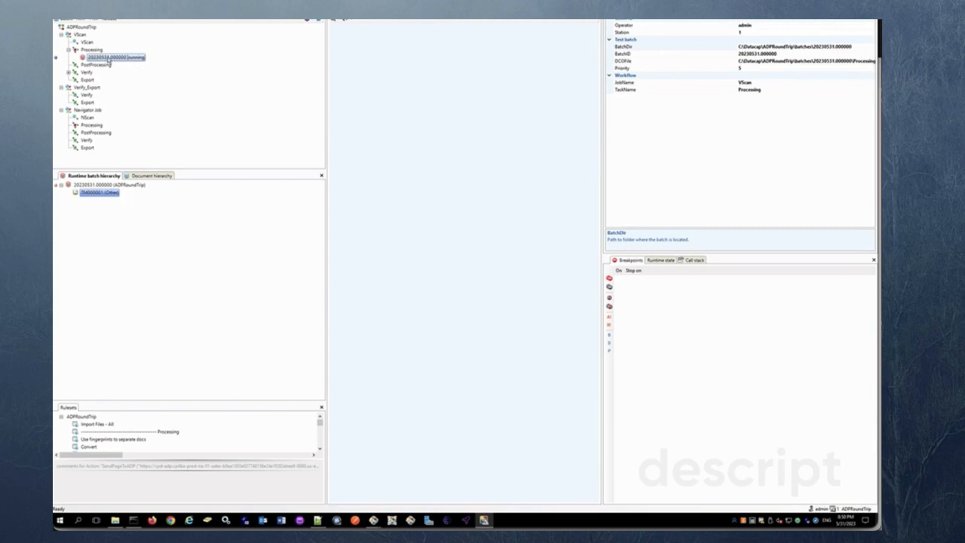
click(100, 193)
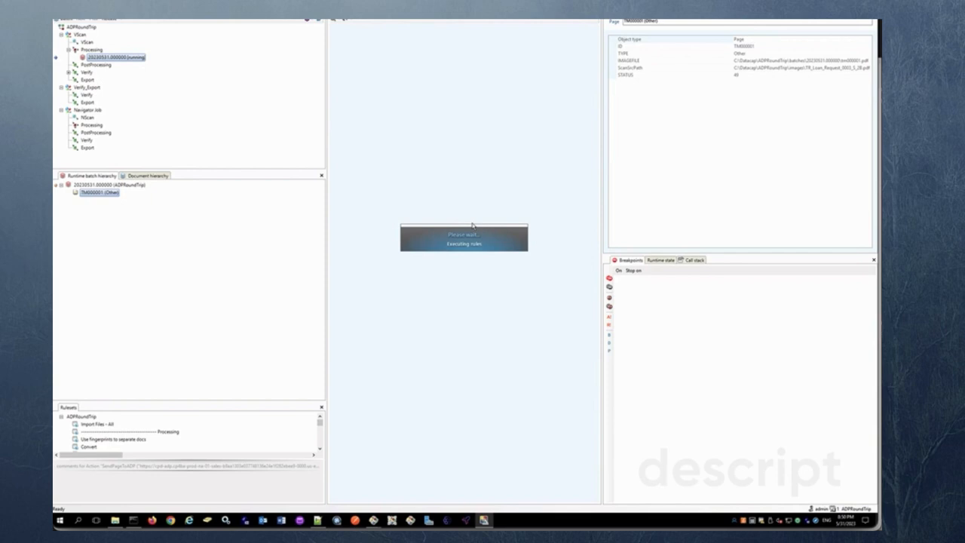
mouse_move(471, 223)
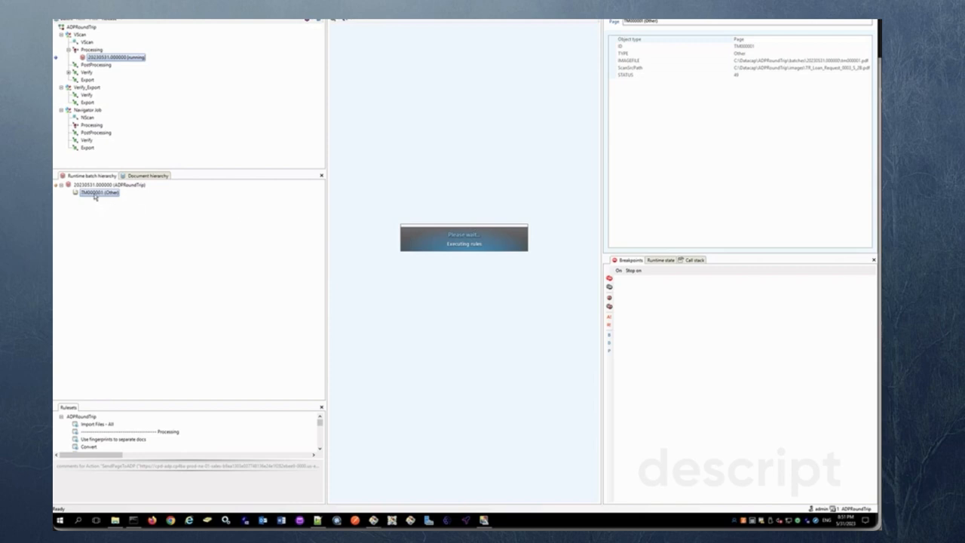
mouse_move(283, 471)
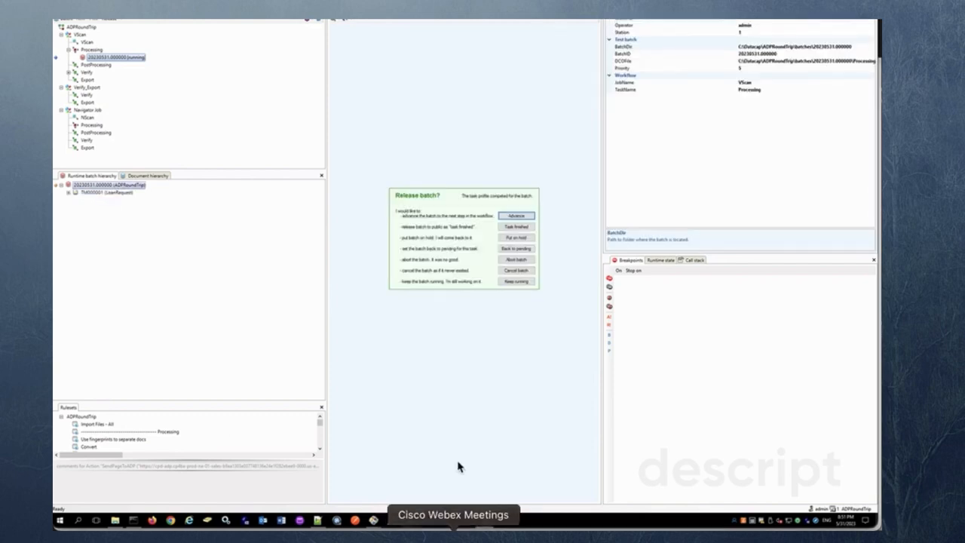
mouse_move(464, 294)
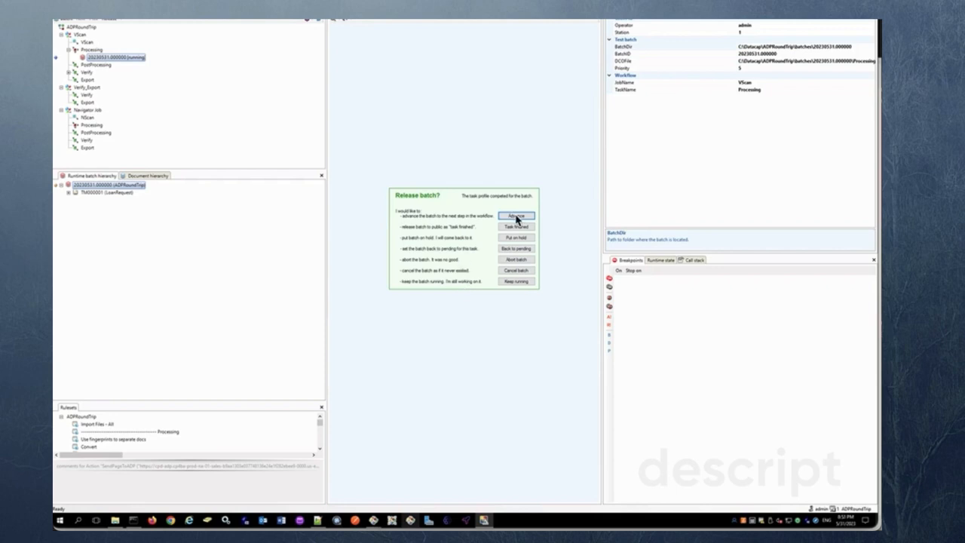
mouse_move(516, 216)
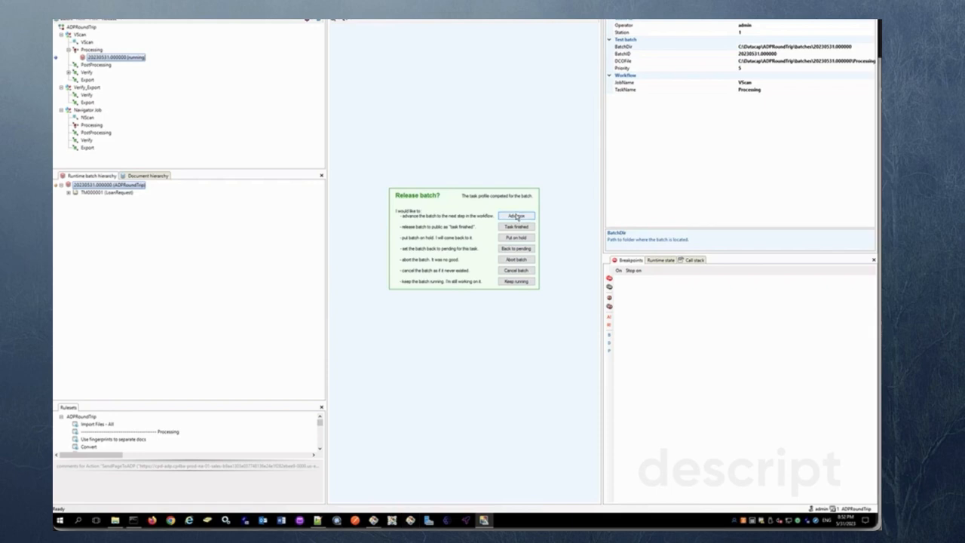
Advance the batch through PostProcessing and mark the task finished so it waits at Verify.
click(516, 214)
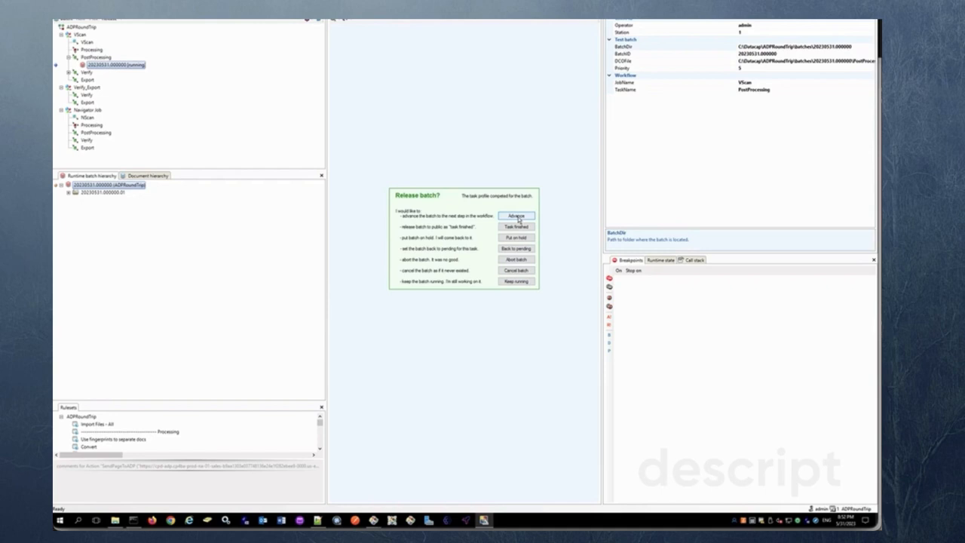
mouse_move(515, 226)
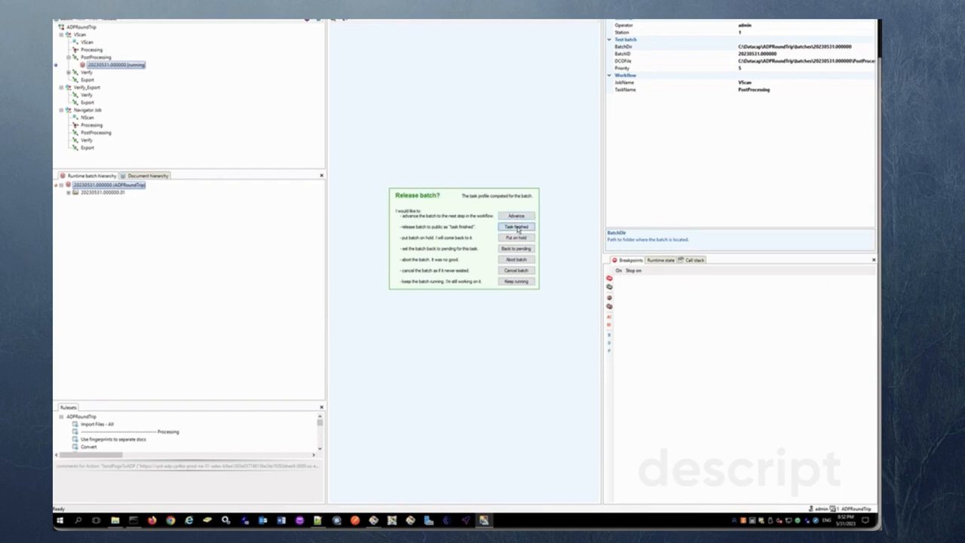
click(516, 226)
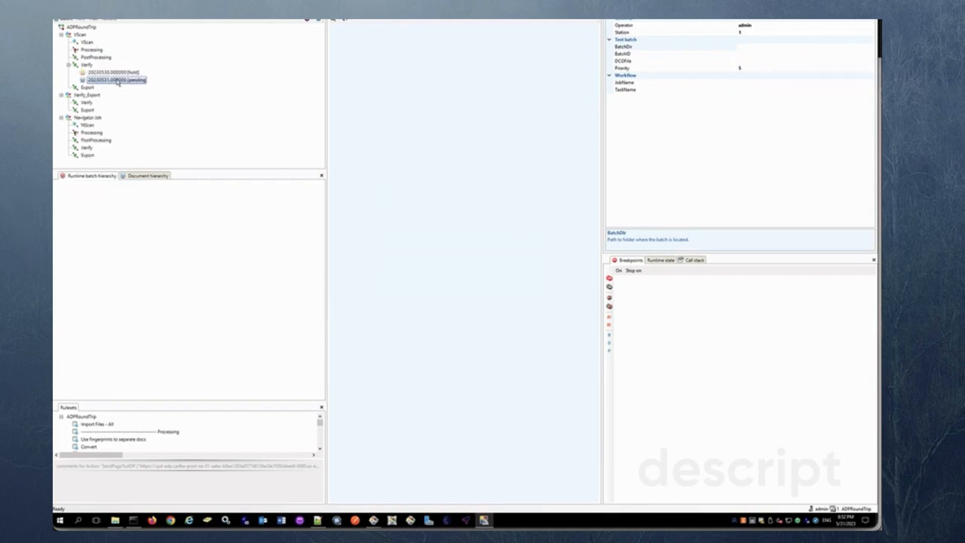
Load the test batch waiting at Verify and expand its document and field hierarchy.
right_click(114, 80)
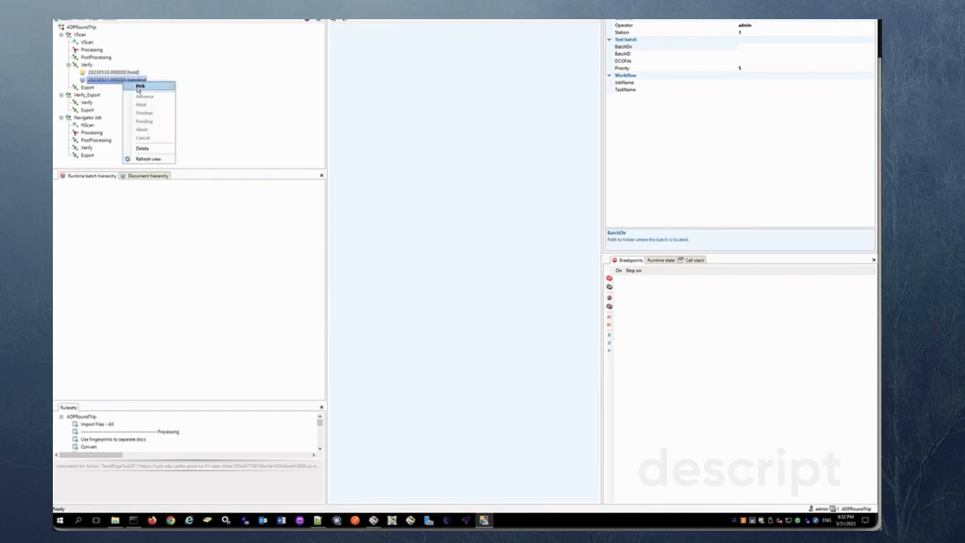
click(139, 85)
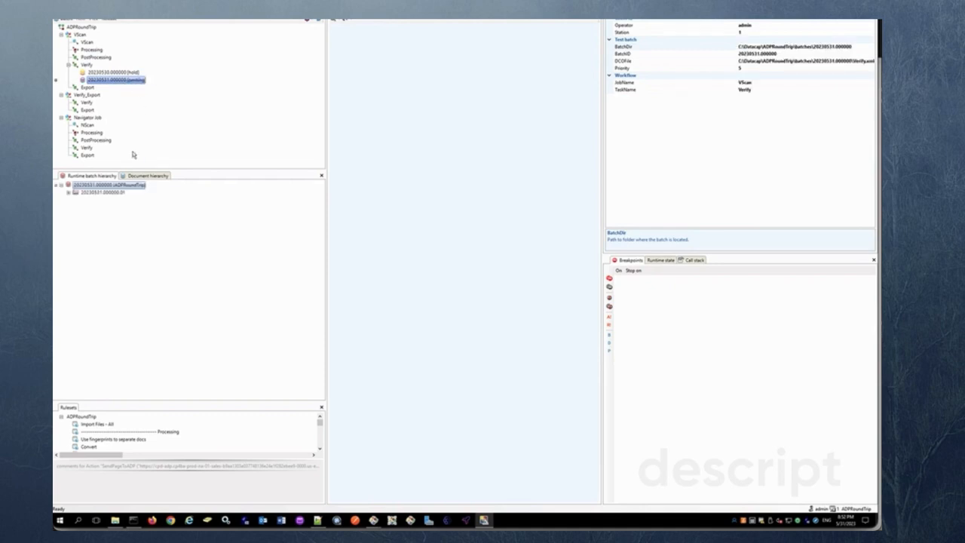
click(70, 193)
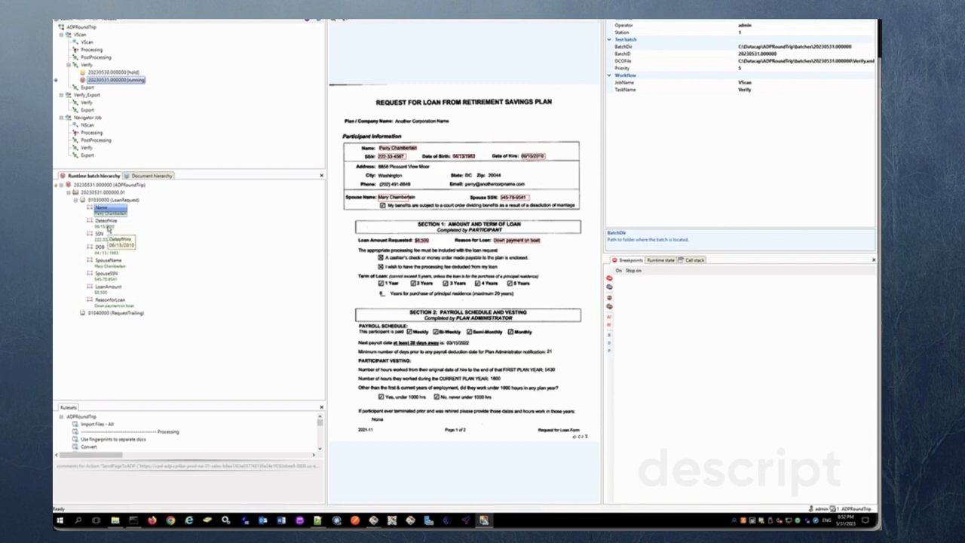
Review the extracted date, spouse name, loan amount and loan reason regions, then close the batch.
click(106, 220)
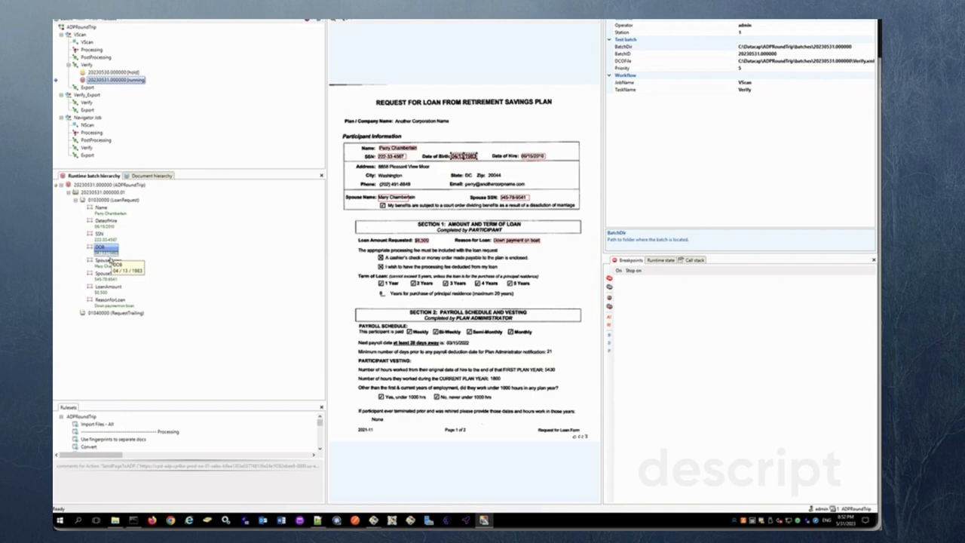
click(106, 259)
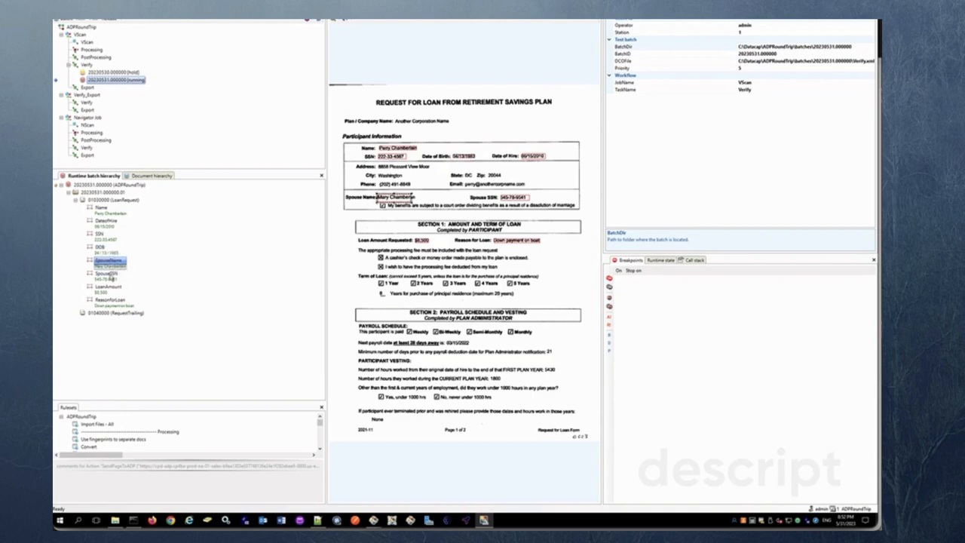
click(106, 289)
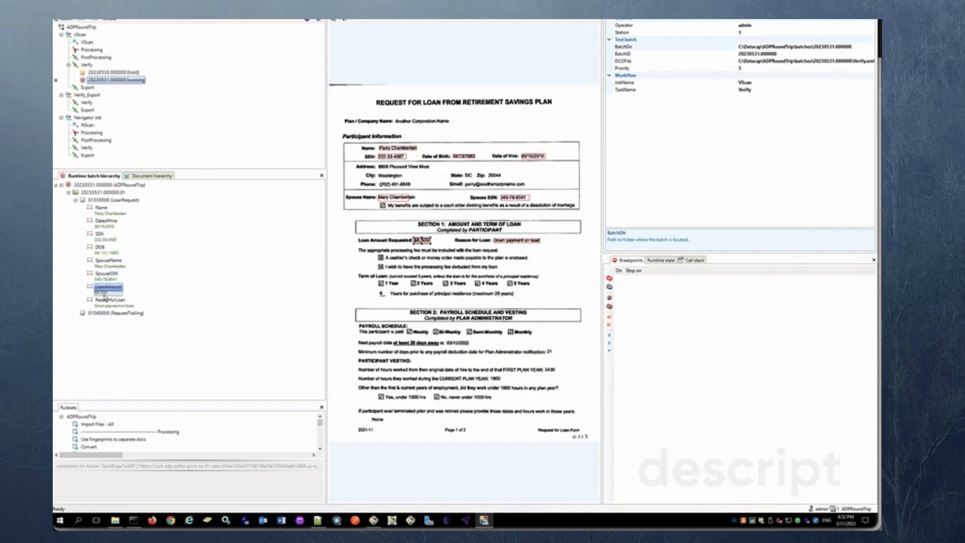
click(111, 300)
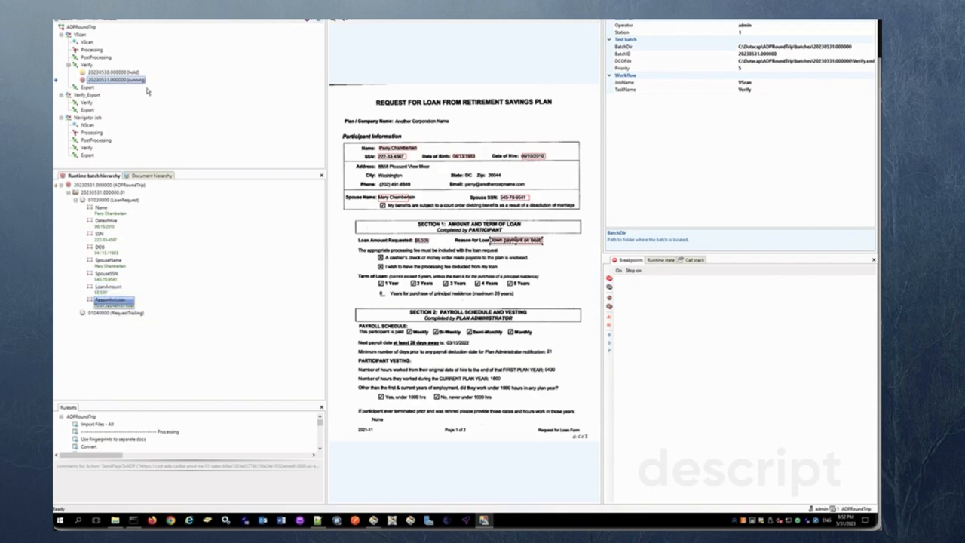
right_click(115, 78)
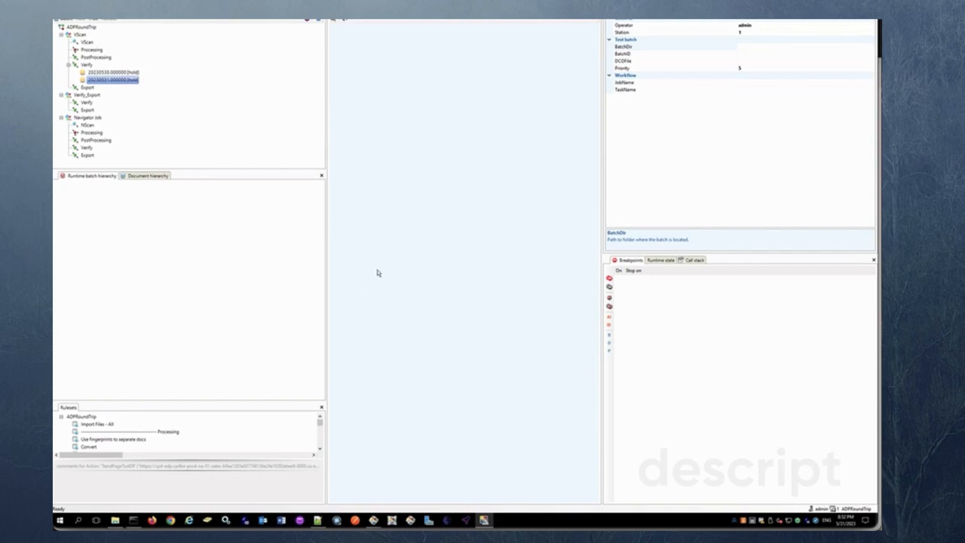
mouse_move(369, 277)
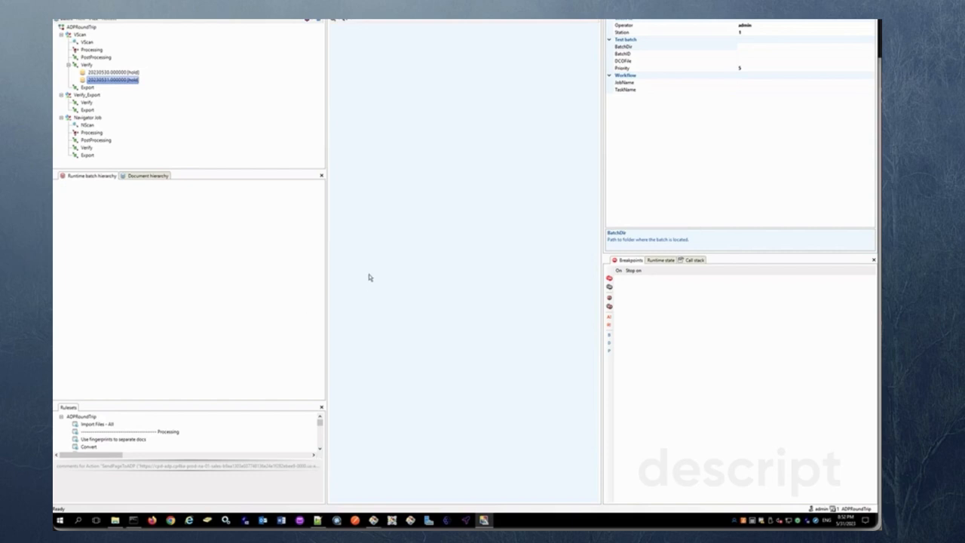
mouse_move(349, 181)
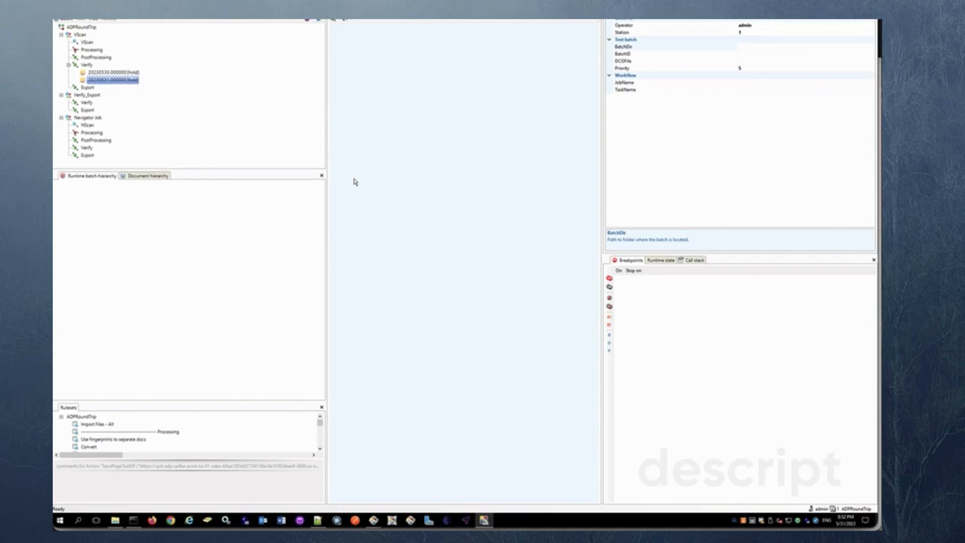
mouse_move(329, 178)
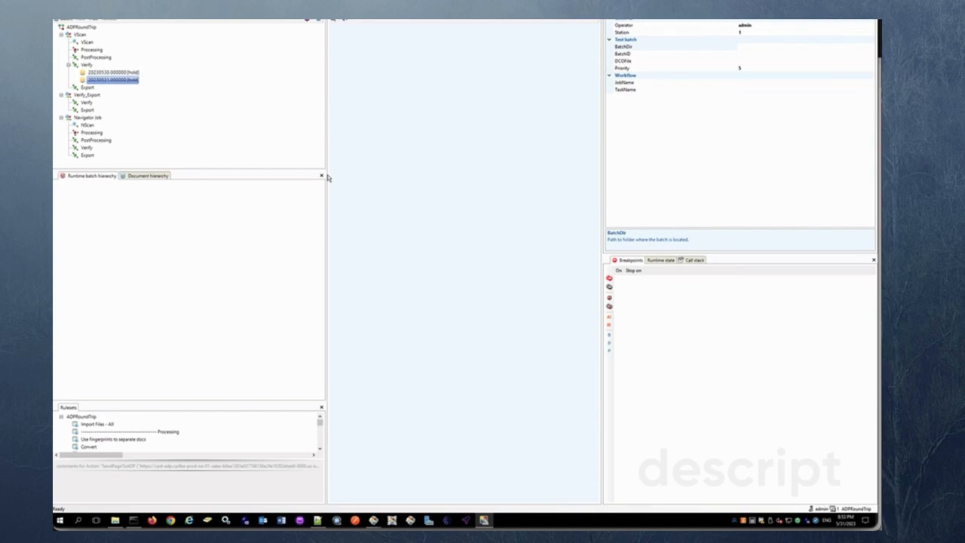
mouse_move(327, 187)
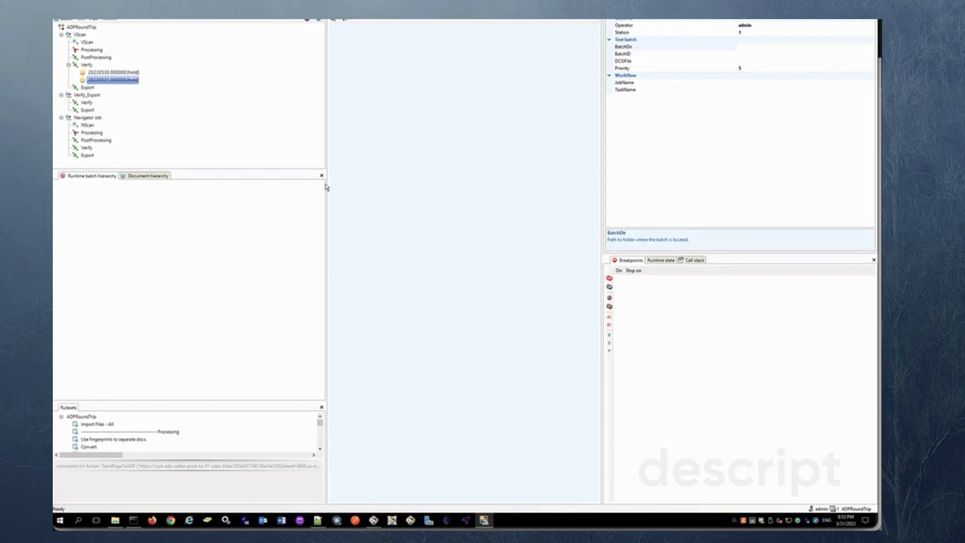
mouse_move(72, 69)
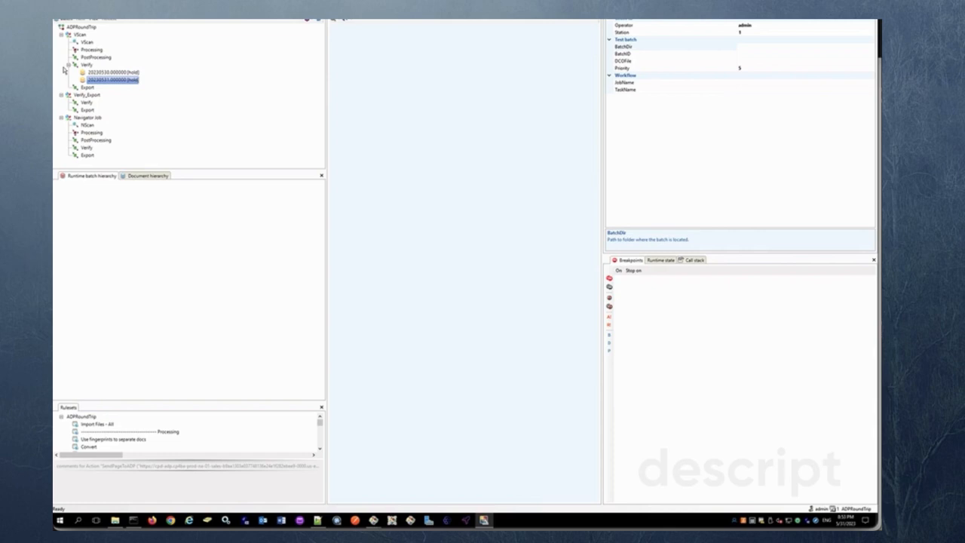
mouse_move(367, 163)
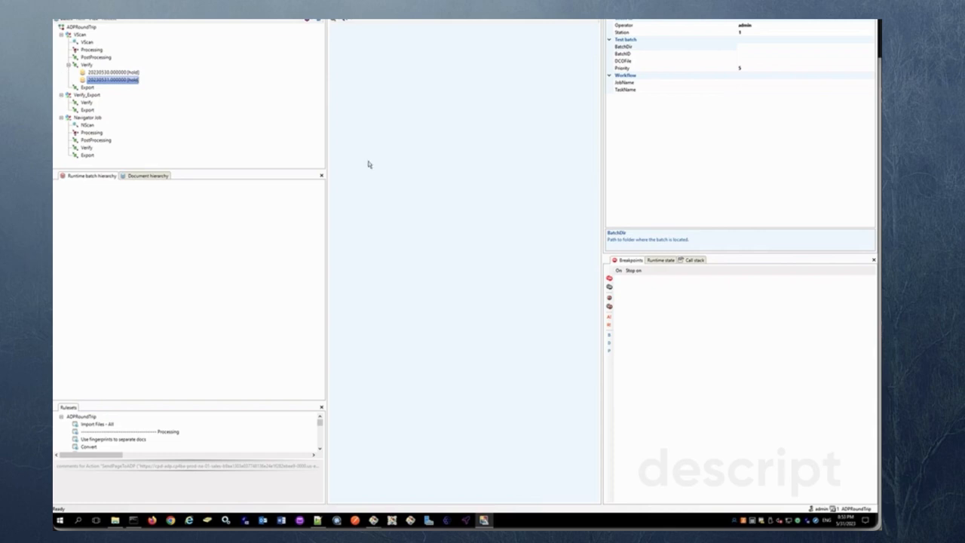
mouse_move(445, 170)
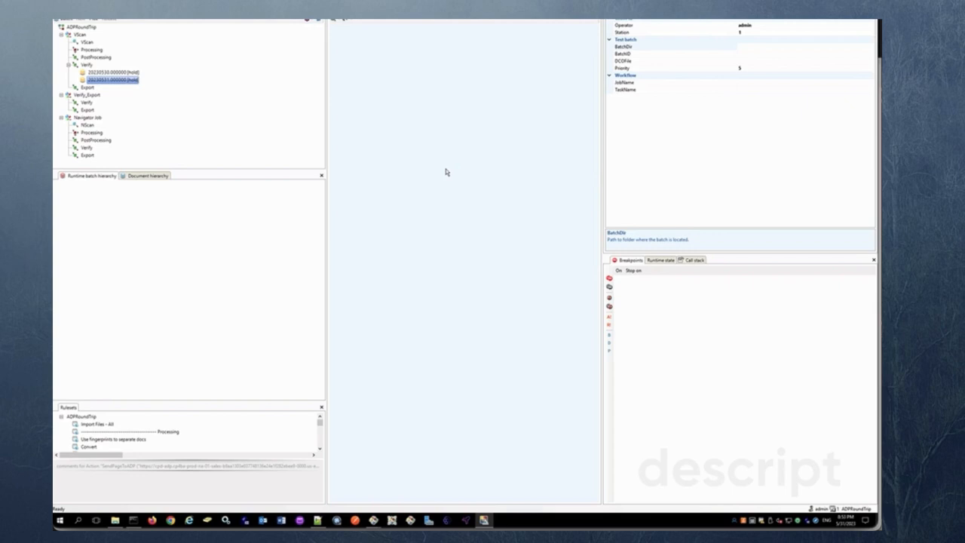
mouse_move(449, 172)
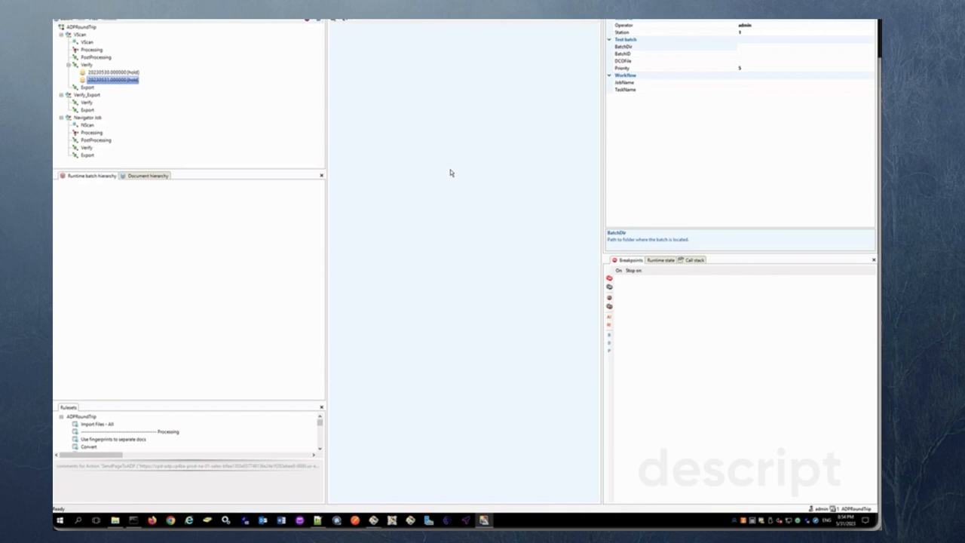
mouse_move(428, 279)
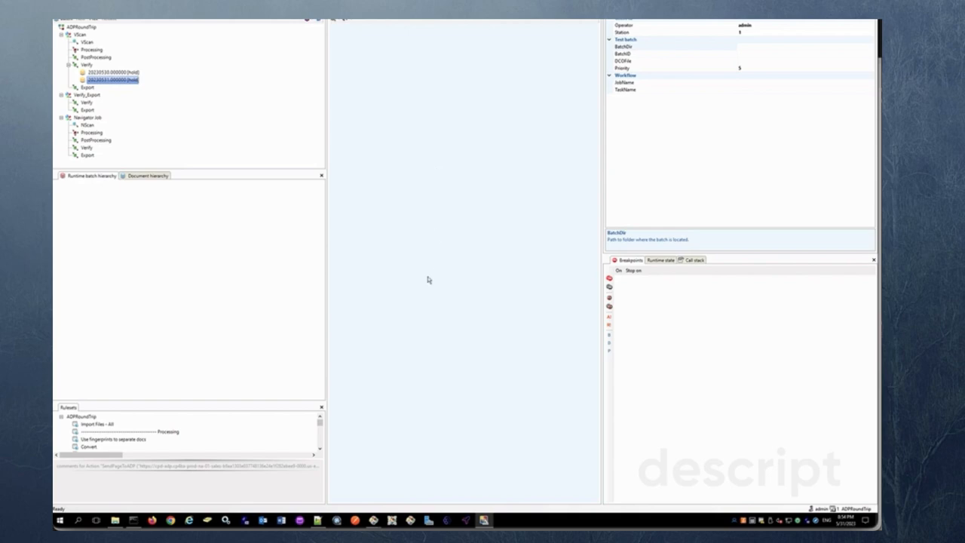